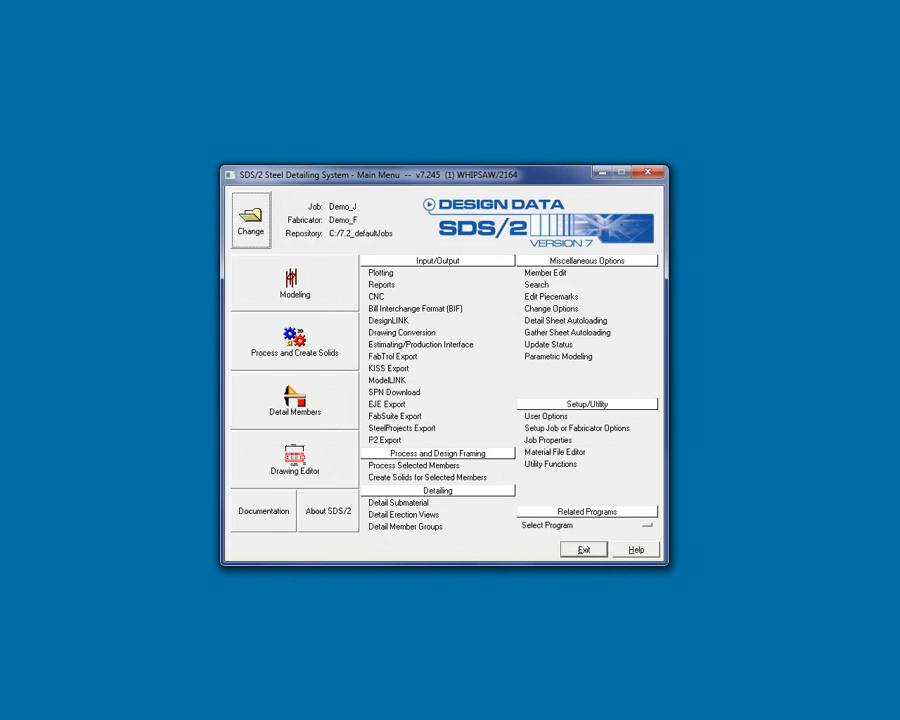
pyautogui.moveTo(424, 392)
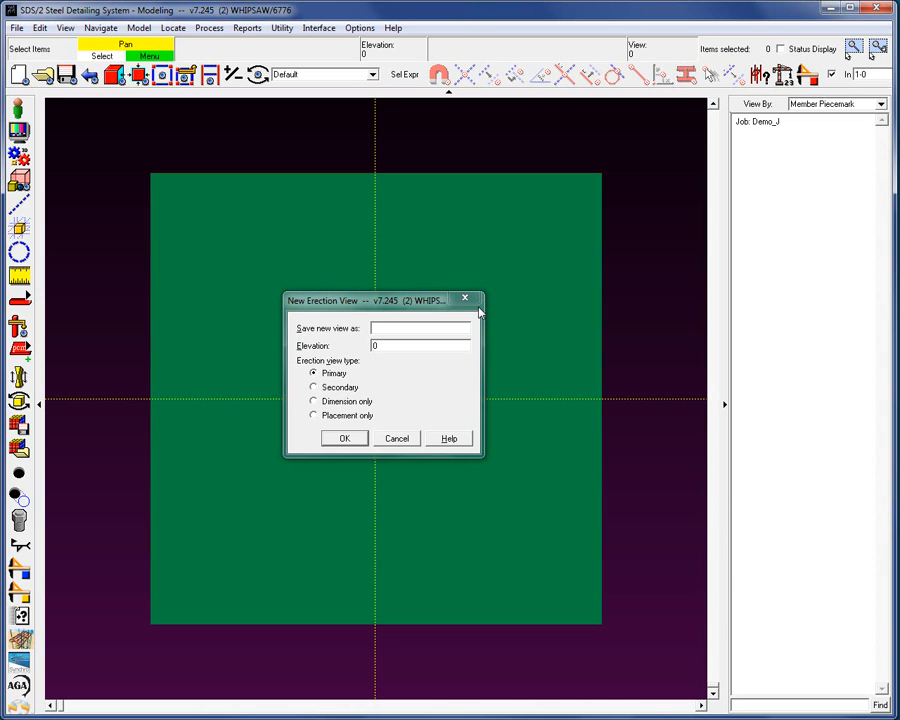
# Step: Name the new view U/S BASE PLATE, set elevation 99-2 as a Primary erection view and confirm
pyautogui.write('U/S BASE PLATE')
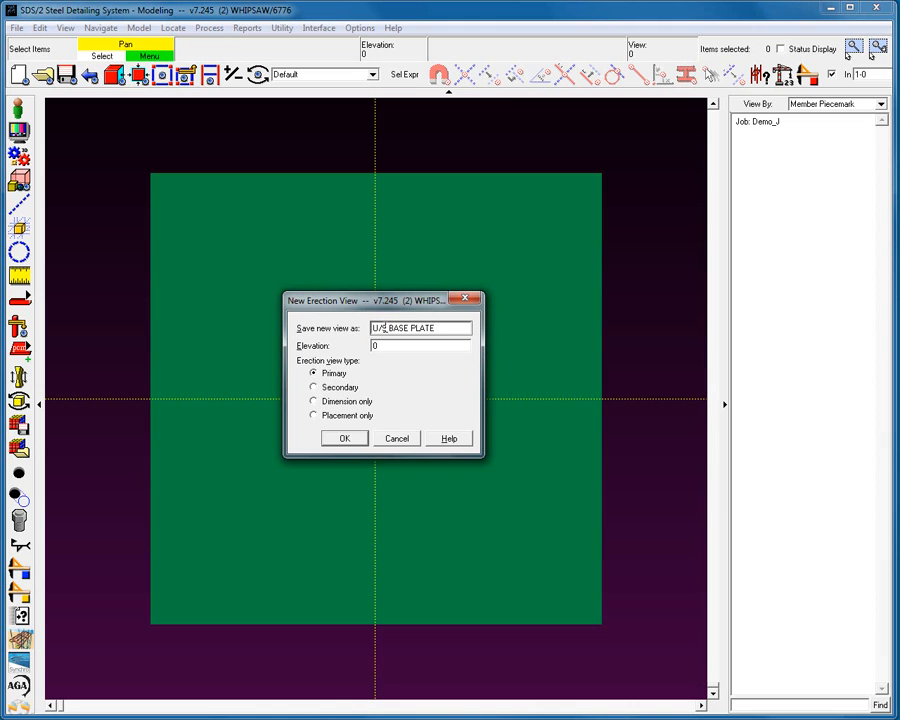
pyautogui.click(420, 328)
pyautogui.write('99-2')
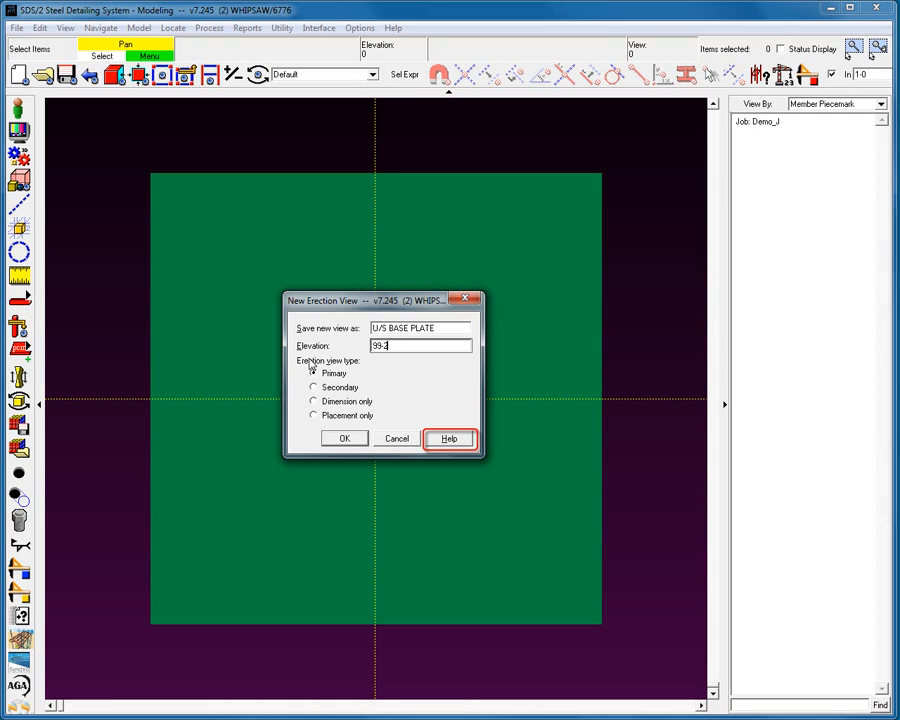
pyautogui.click(344, 438)
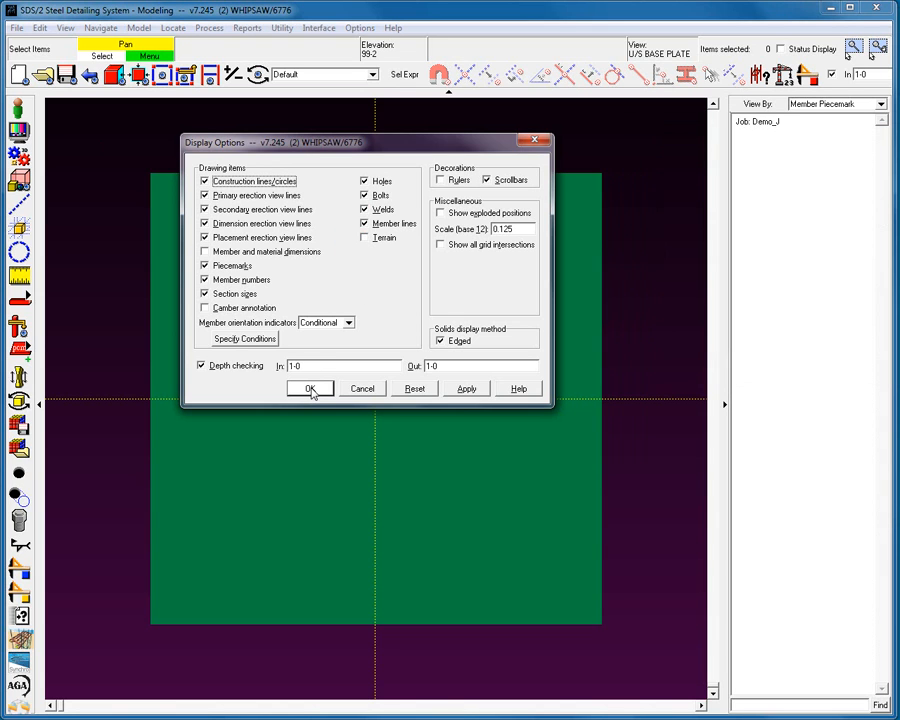
# Step: Accept the Display Options so the view shows only its construction lines
pyautogui.click(310, 388)
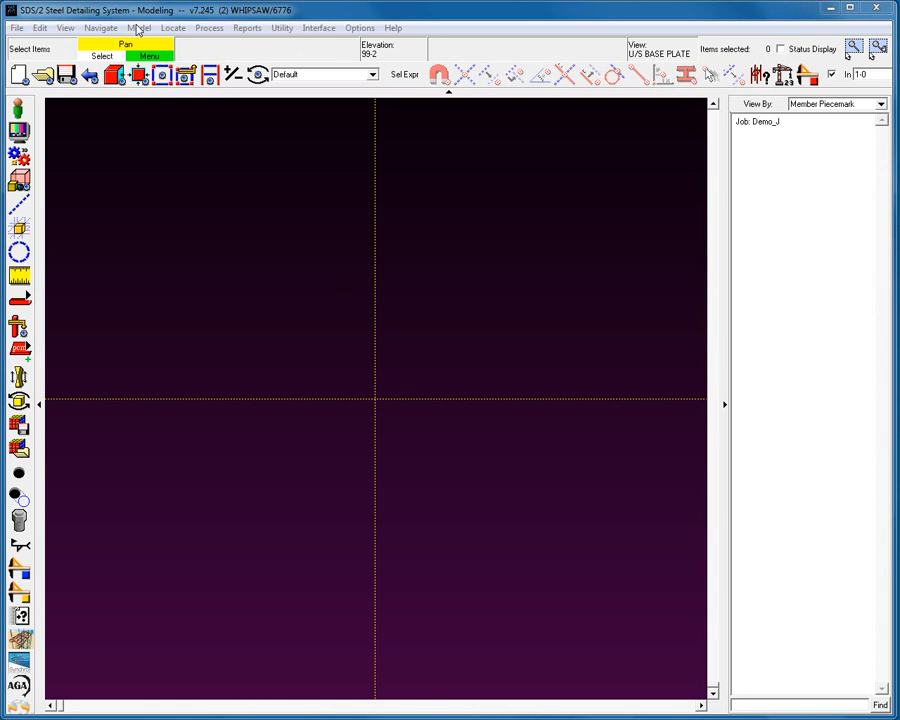
pyautogui.click(140, 28)
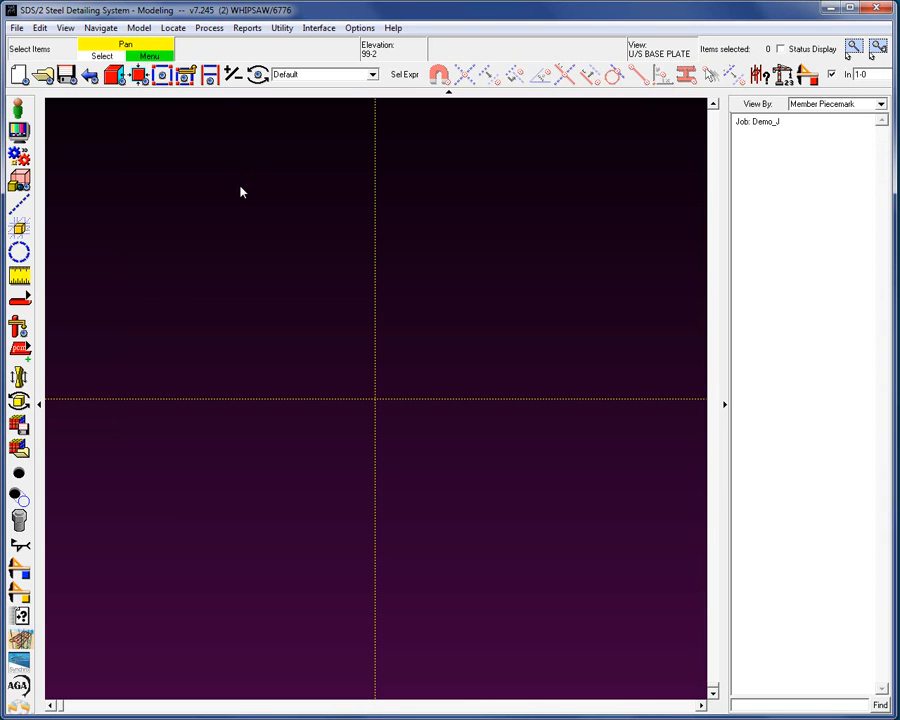
pyautogui.moveTo(210, 76)
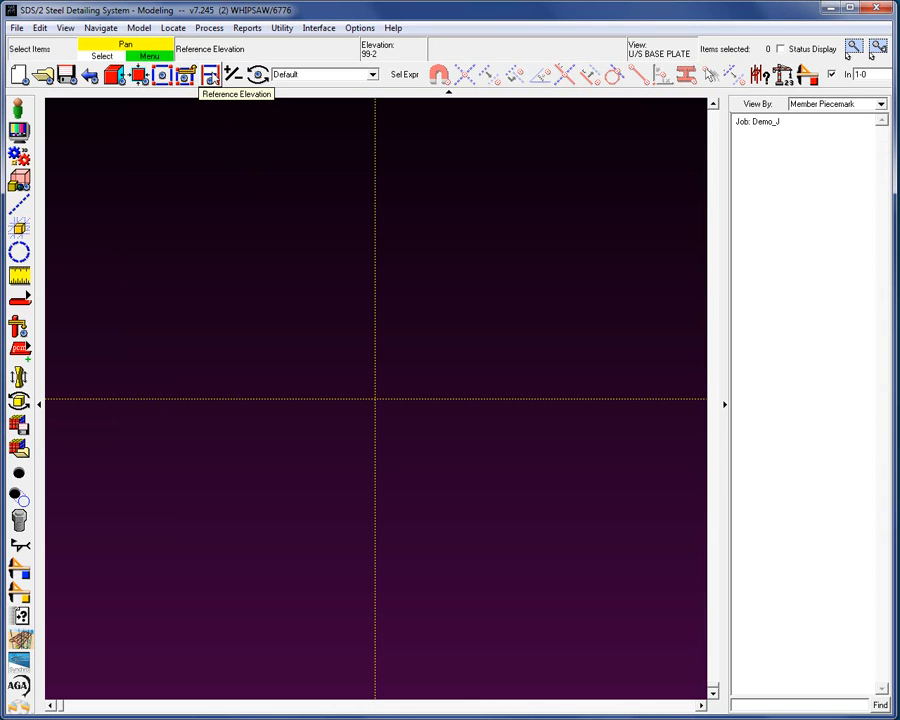
pyautogui.click(138, 28)
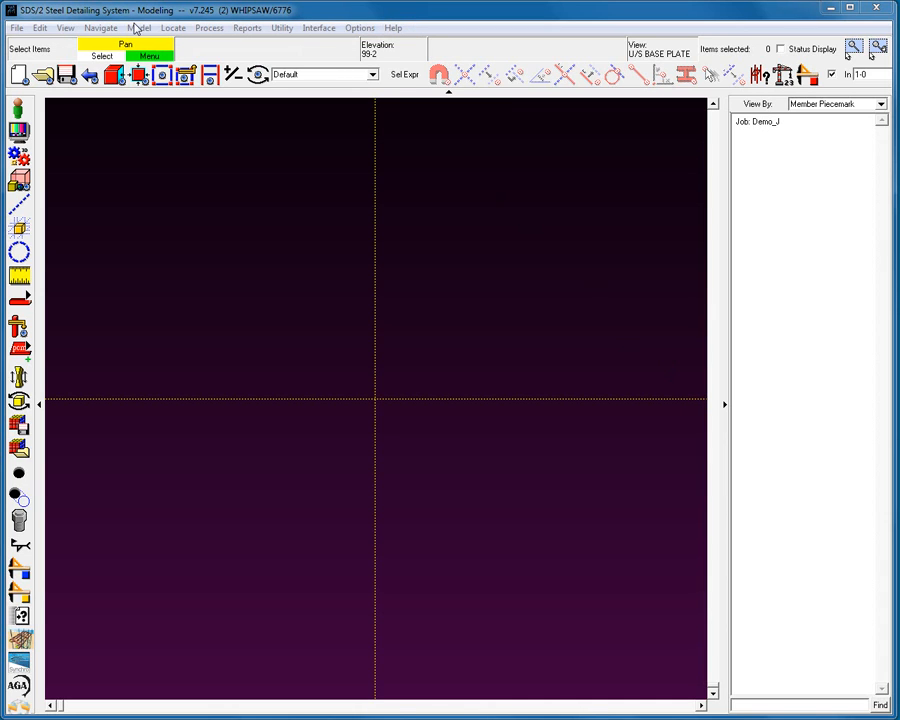
pyautogui.click(100, 28)
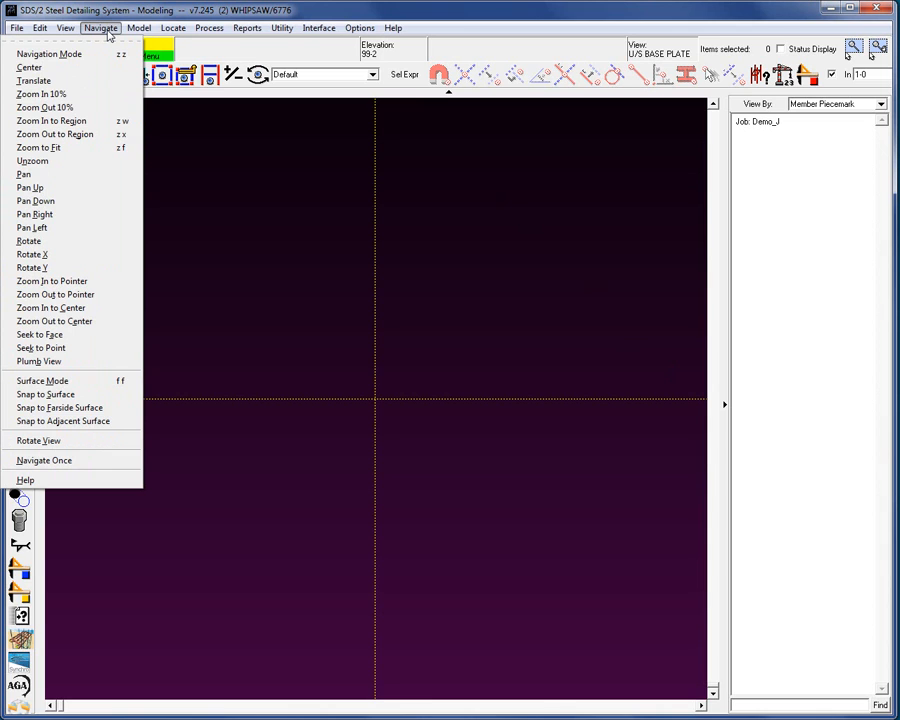
pyautogui.moveTo(68, 108)
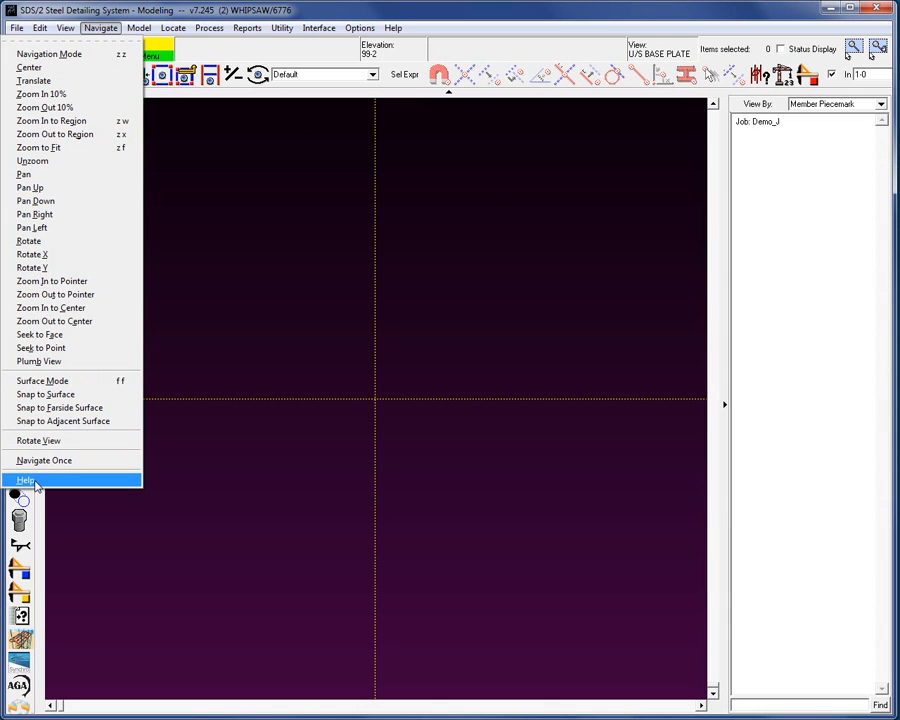
pyautogui.moveTo(100, 54)
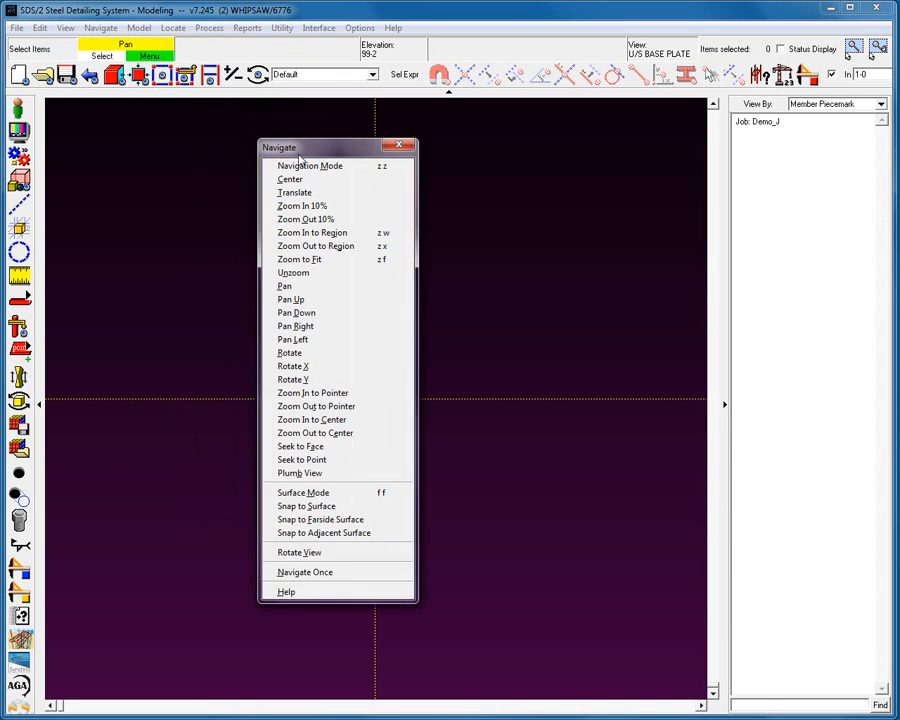
pyautogui.moveTo(280, 148); pyautogui.dragTo(388, 166)
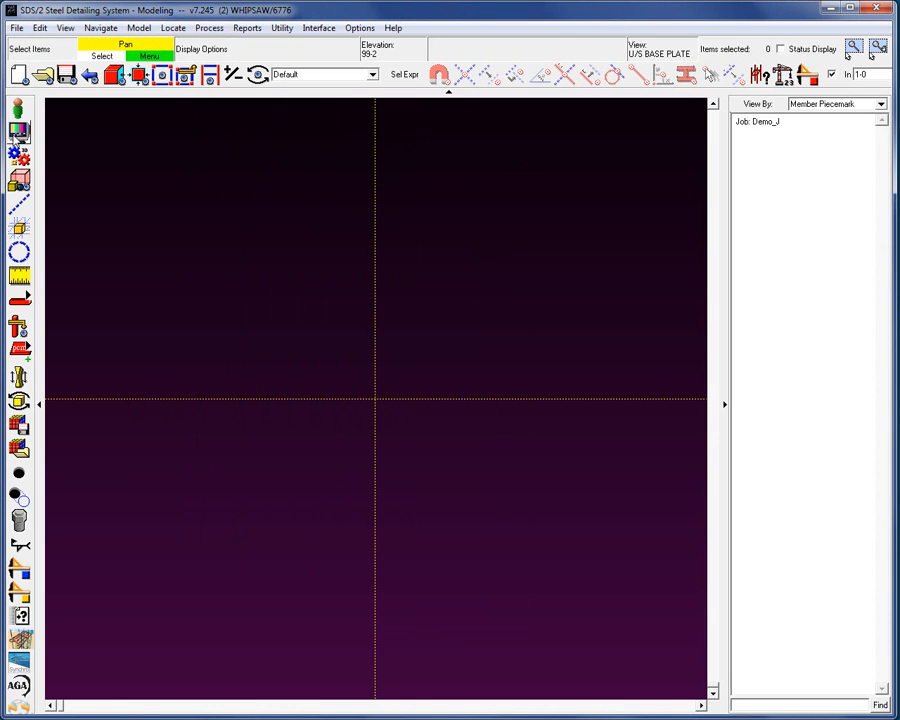
pyautogui.moveTo(20, 132)
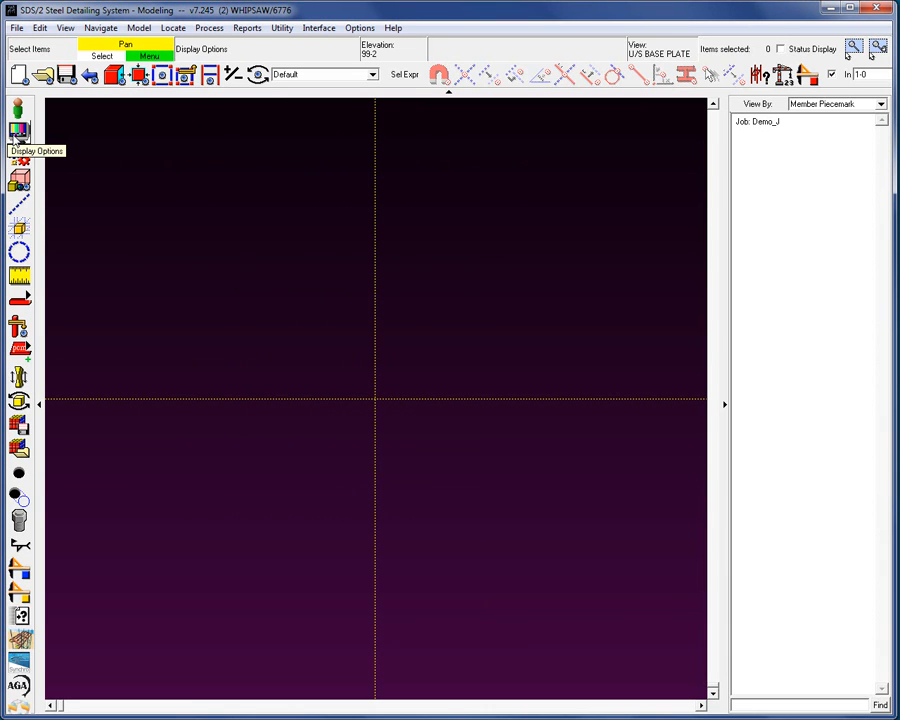
pyautogui.moveTo(280, 160)
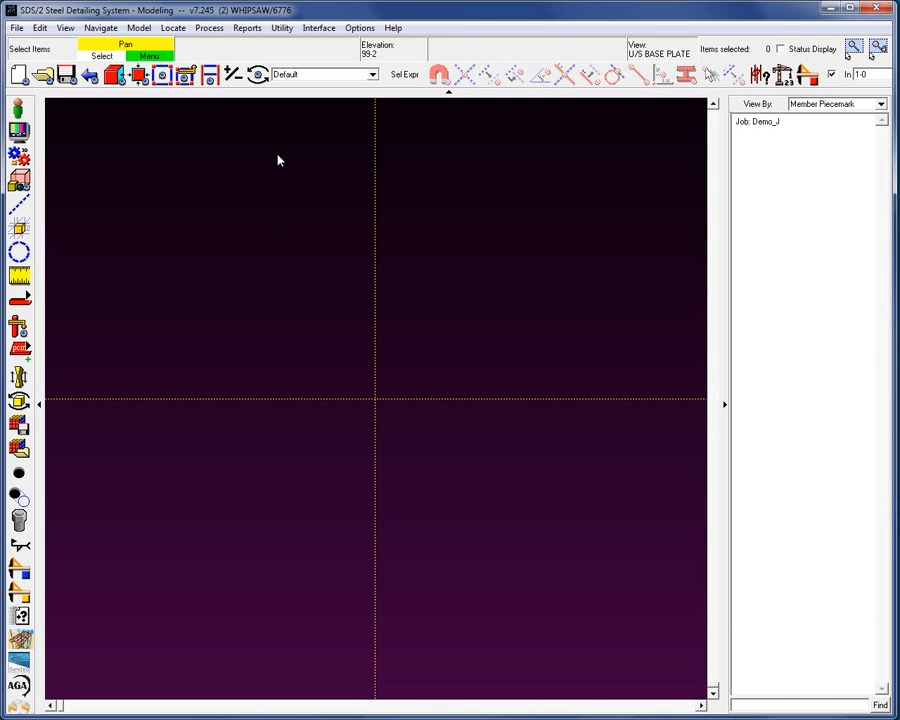
pyautogui.moveTo(280, 142)
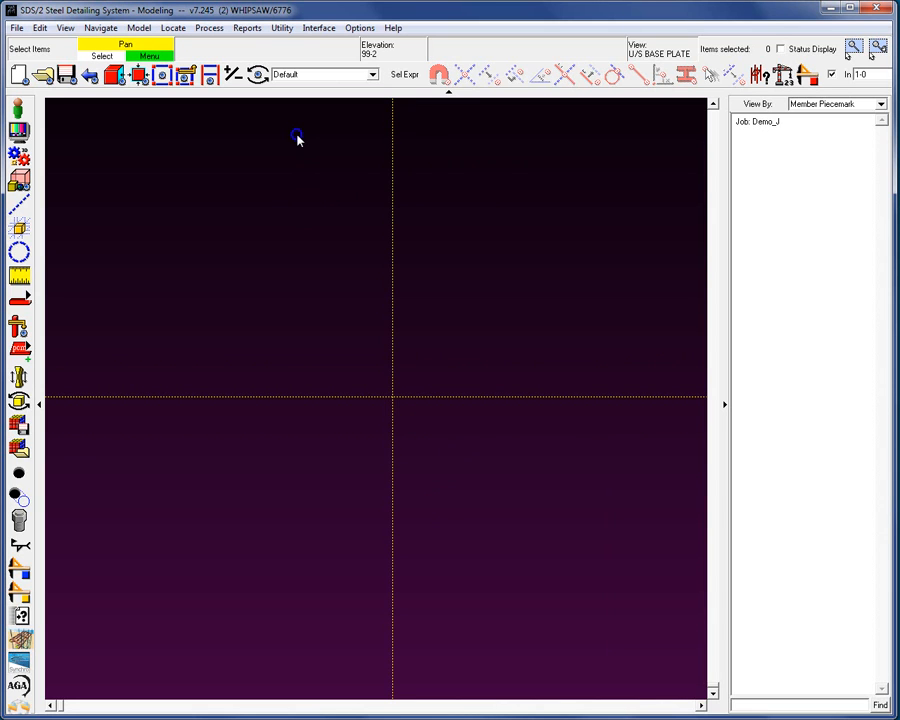
# Step: Turn on the bottom status bar and selection toolbar from the view's quick commands
pyautogui.rightClick(296, 138)
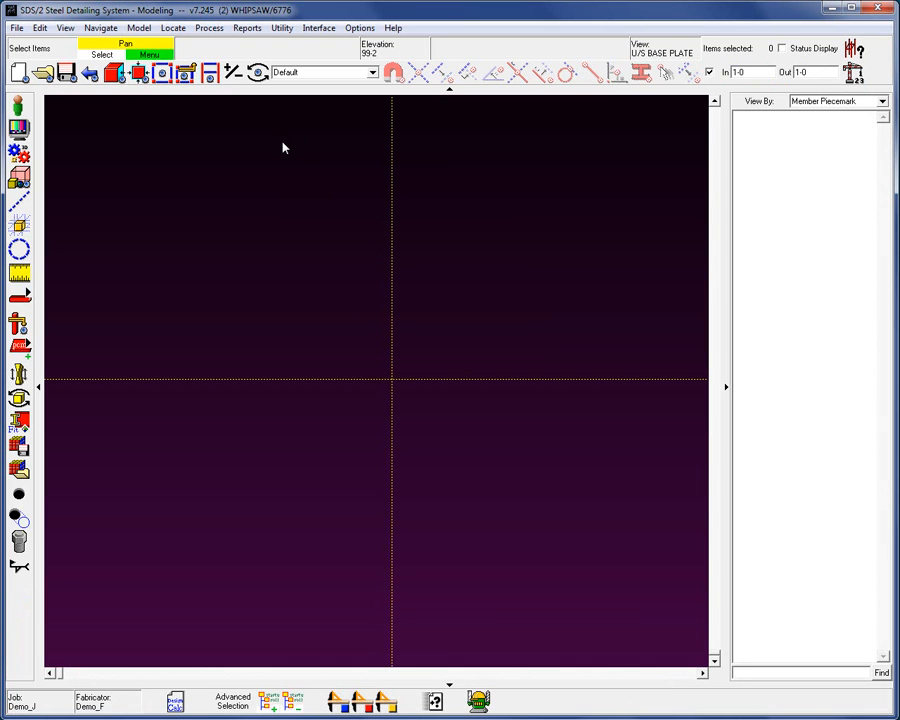
# Step: Use Navigate to pan the view so the grid origin sits further up and left
pyautogui.rightClick(284, 148)
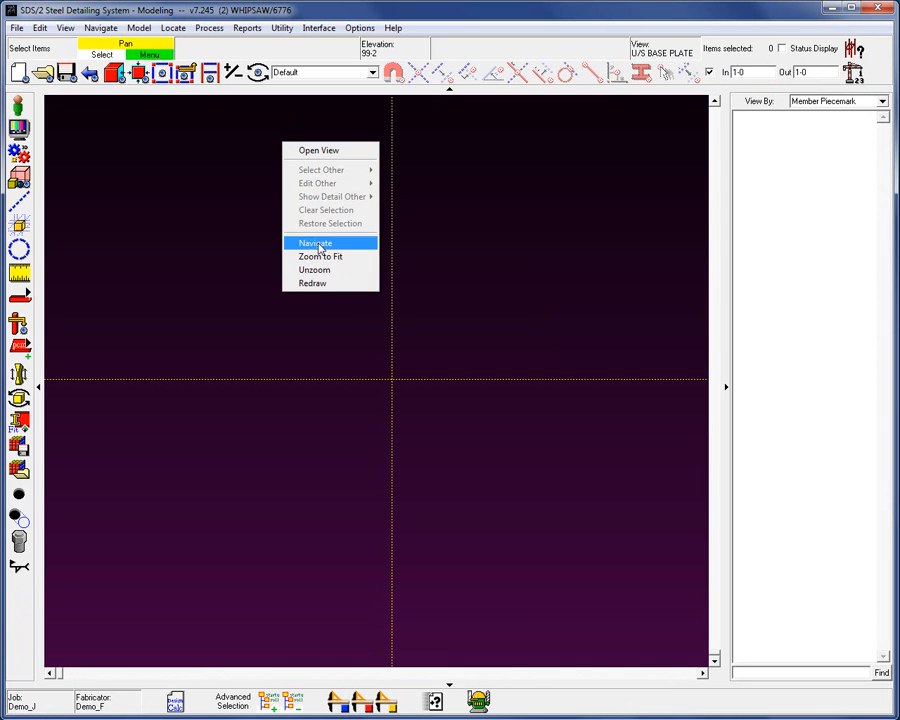
pyautogui.click(316, 244)
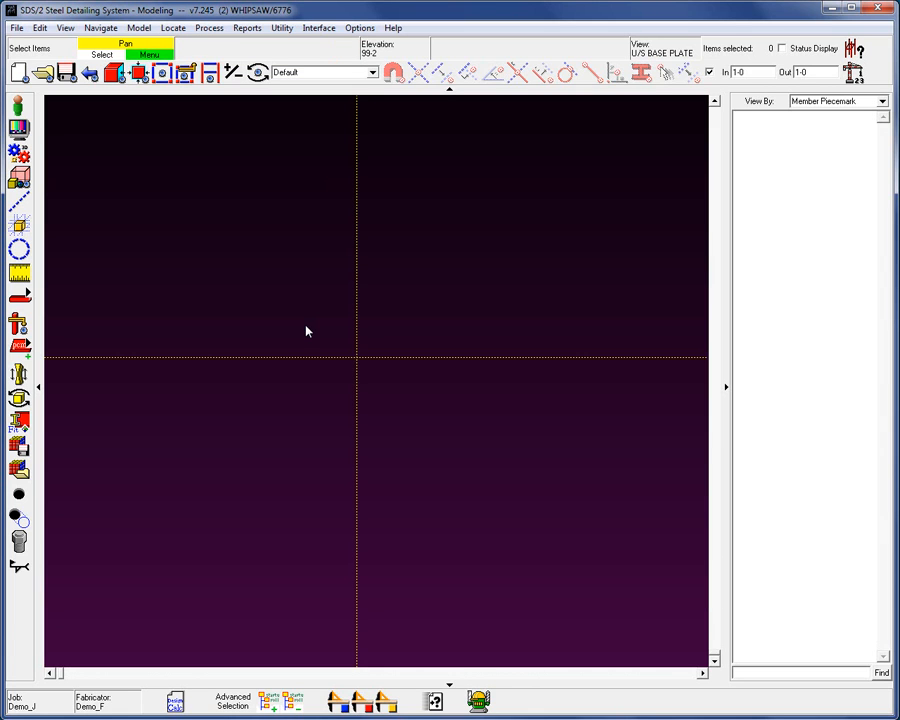
pyautogui.click(390, 48)
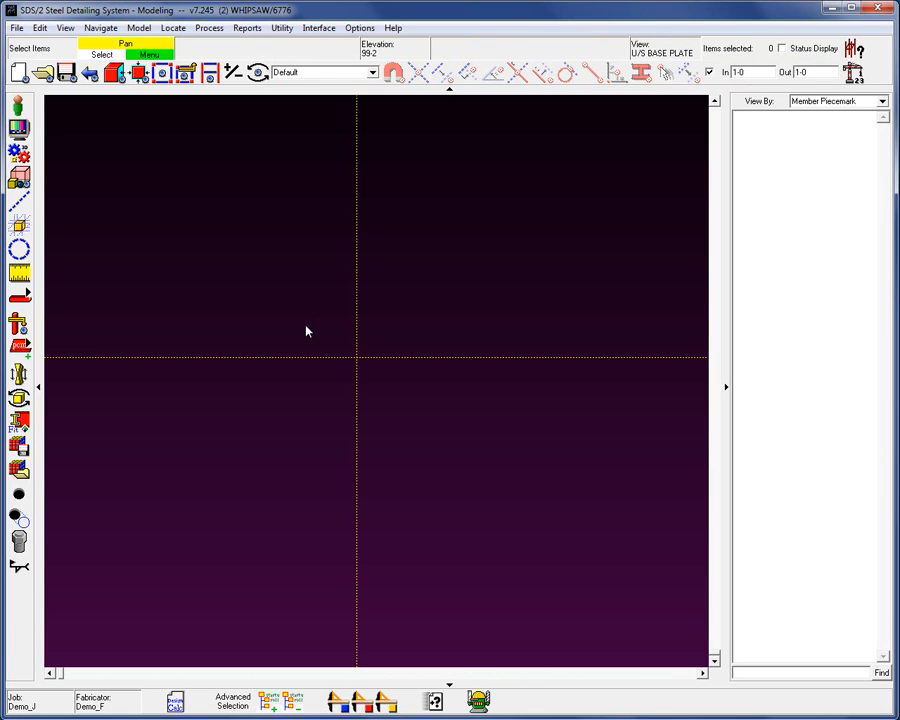
pyautogui.moveTo(304, 336)
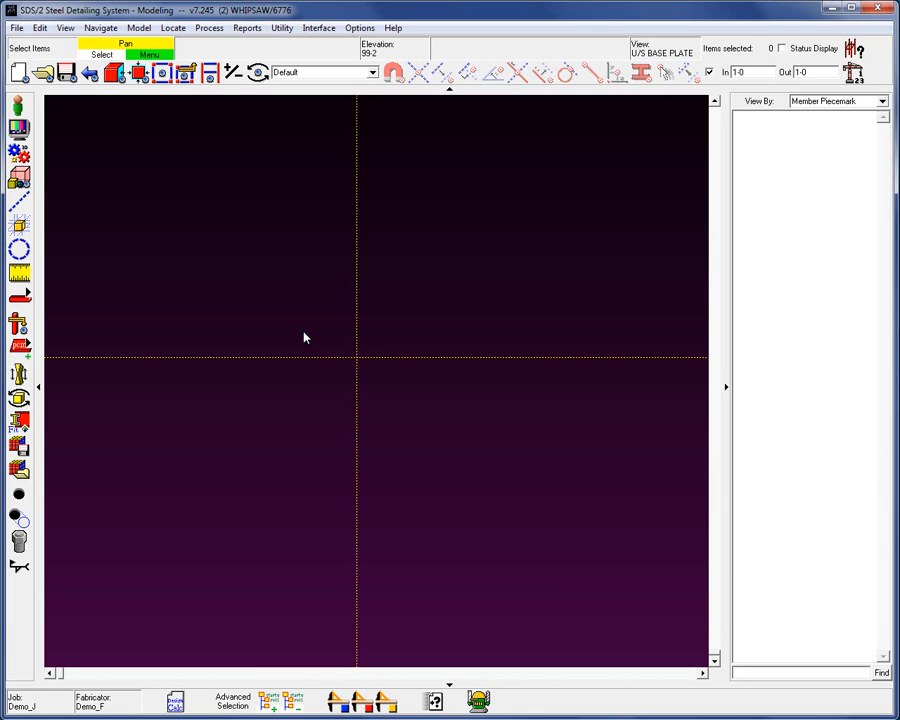
pyautogui.moveTo(176, 108)
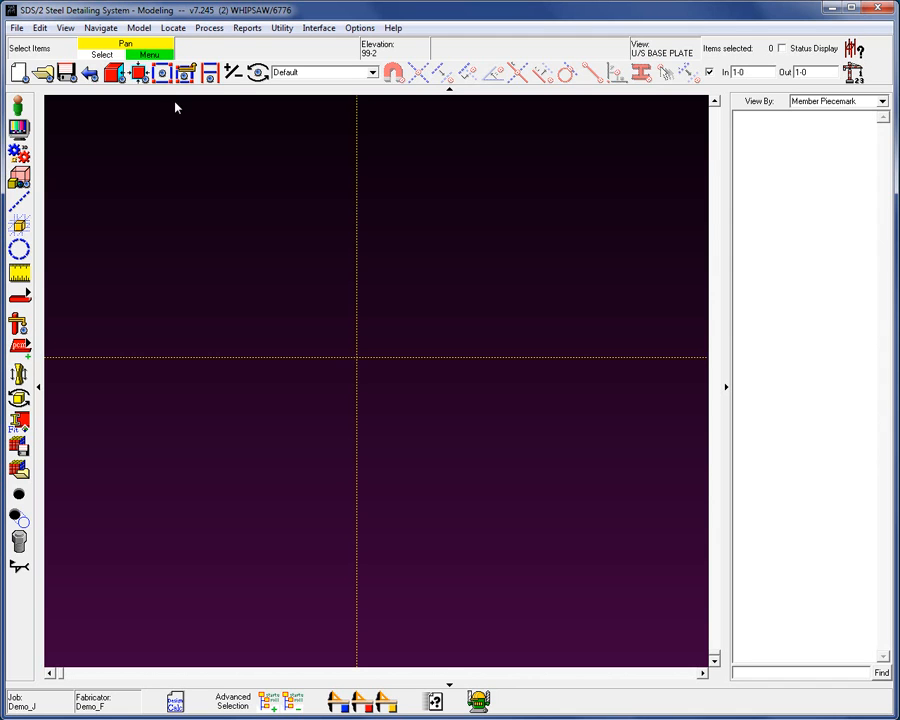
# Step: Start Model > Construction Lines > Add and bring up the Locate point options
pyautogui.click(138, 28)
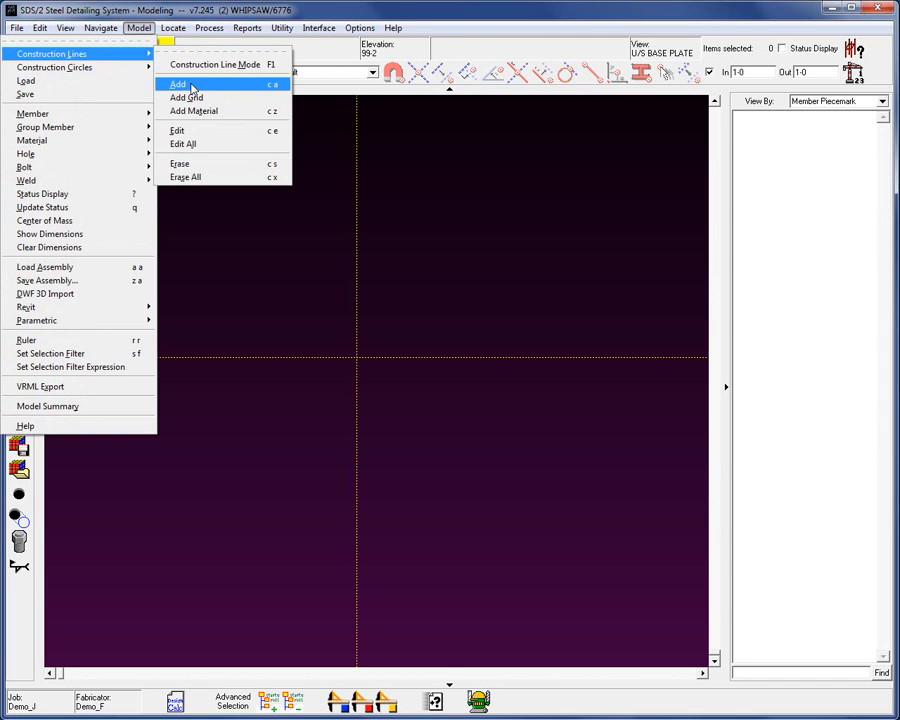
pyautogui.click(178, 84)
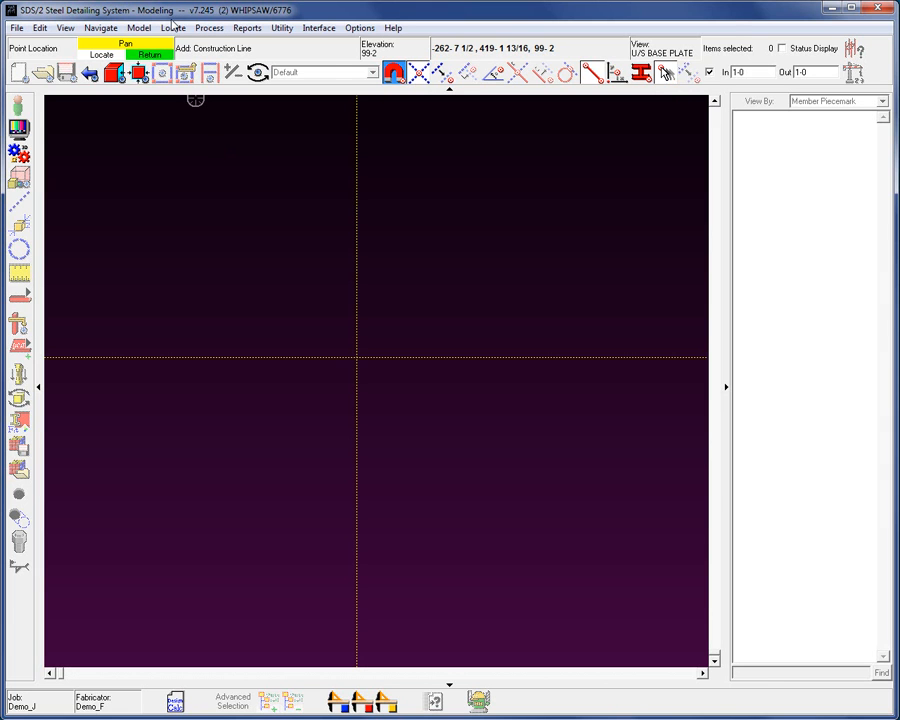
pyautogui.click(172, 28)
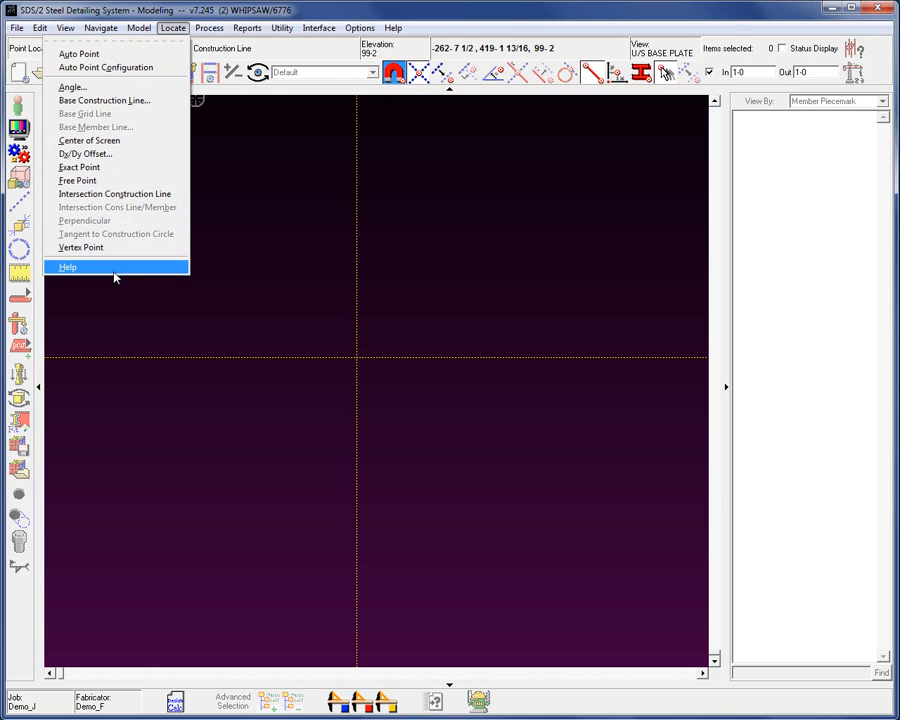
# Step: Read the SDS/2 help topic on the BSCL (Base Construction Line) locate option
pyautogui.click(68, 266)
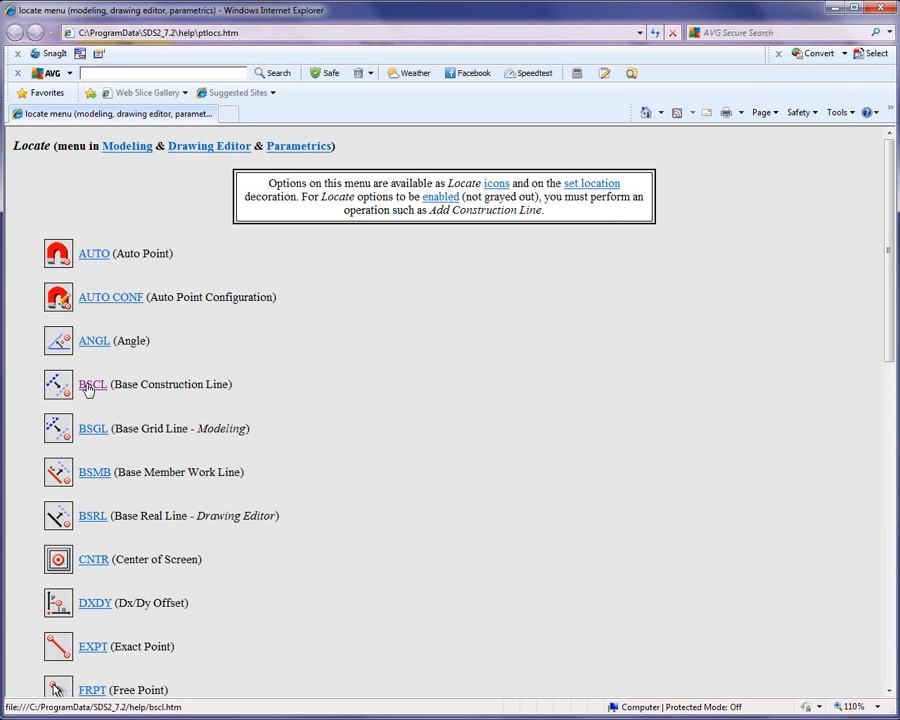
pyautogui.click(92, 384)
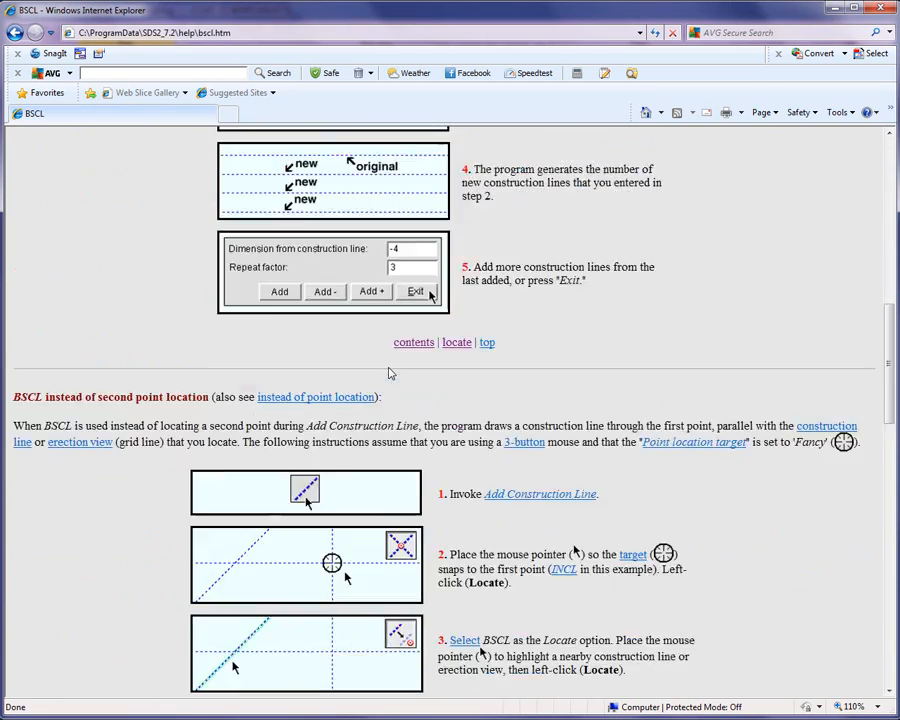
pyautogui.scroll(-3)
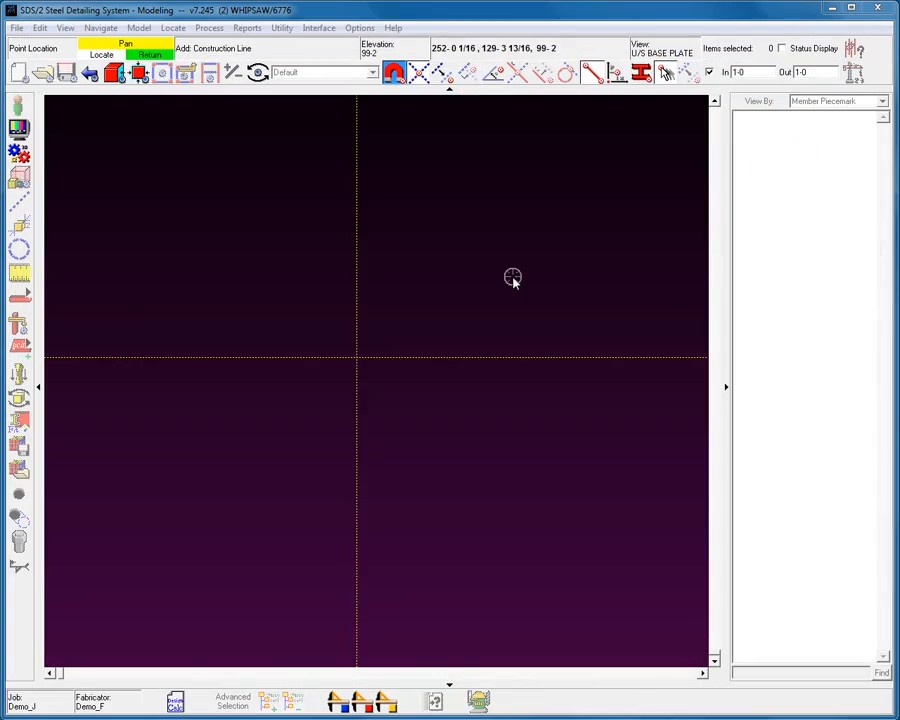
# Step: Return to the model and place two points for a slightly sloped construction line
pyautogui.click(394, 72)
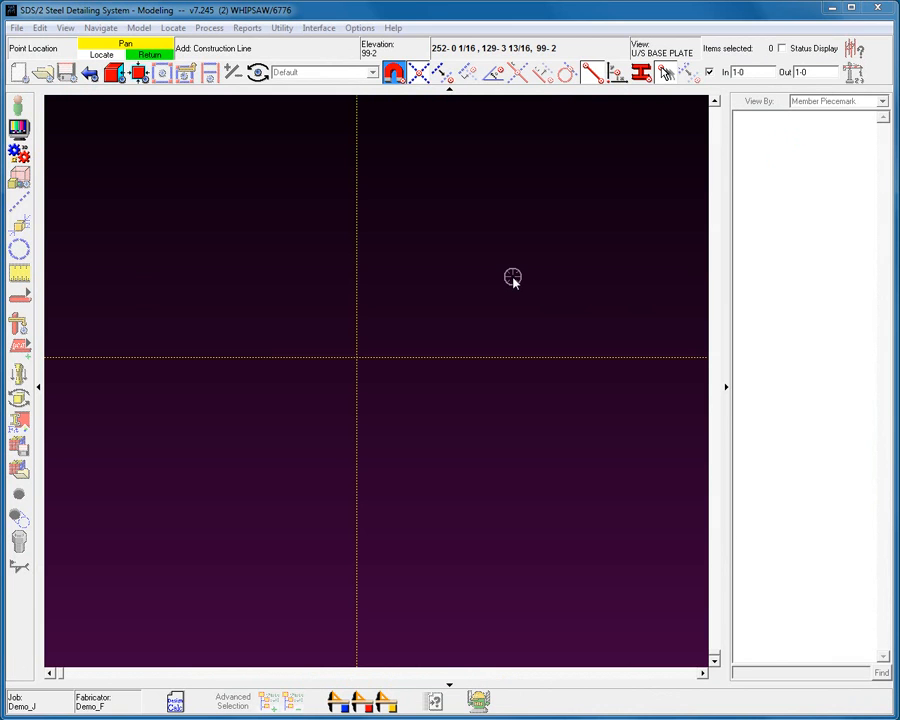
pyautogui.moveTo(510, 296)
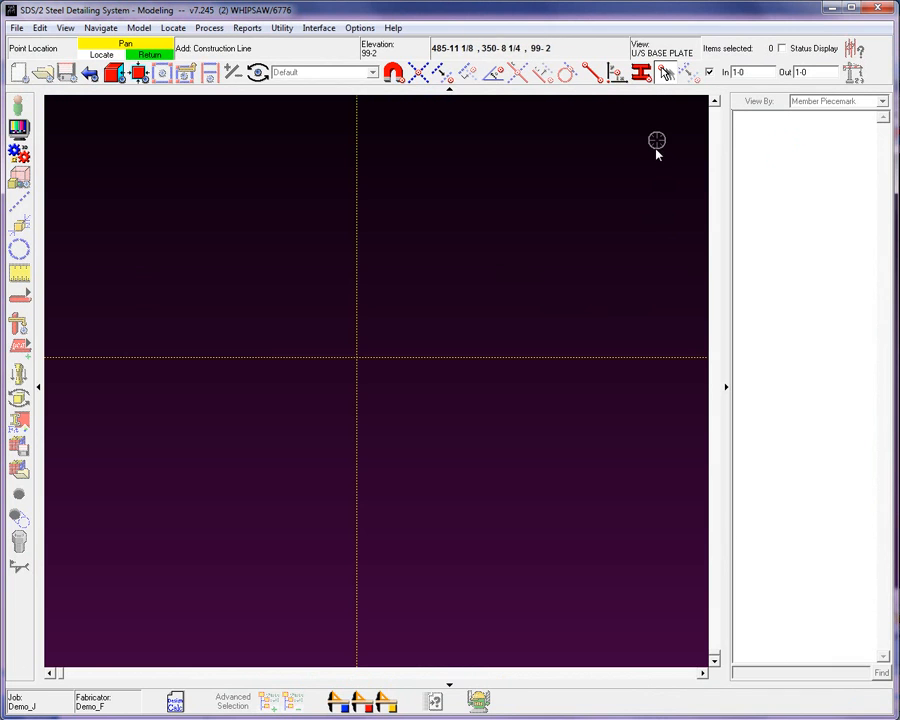
pyautogui.moveTo(640, 224)
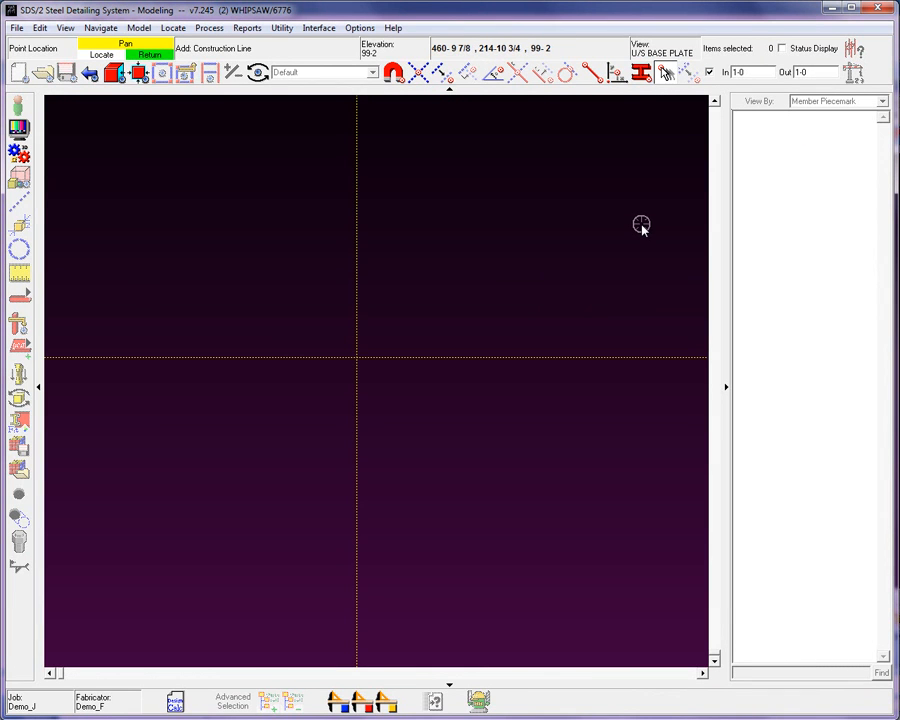
pyautogui.moveTo(398, 278)
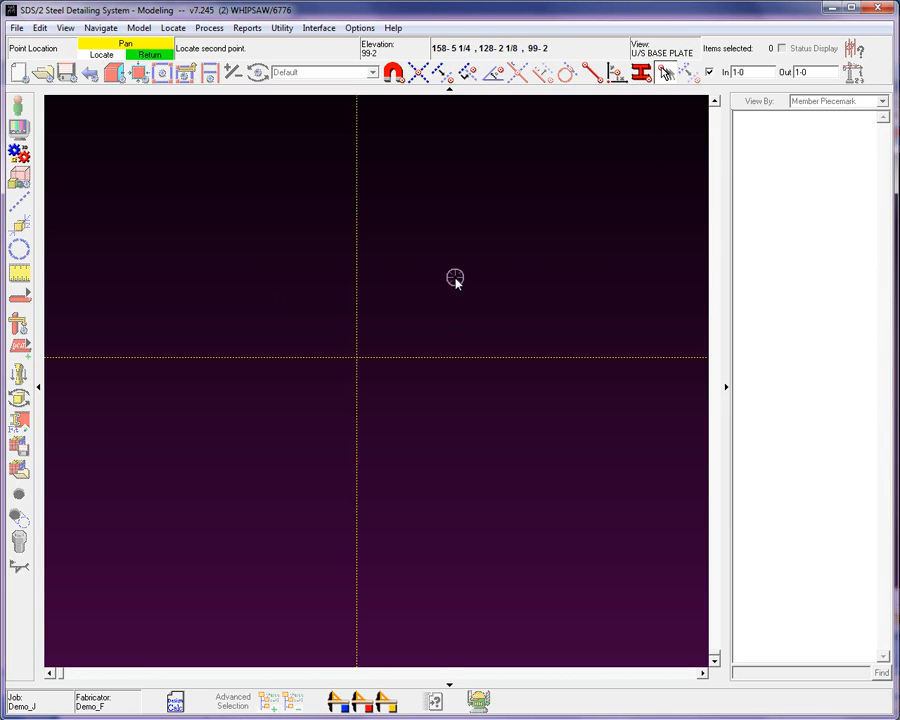
pyautogui.click(456, 278)
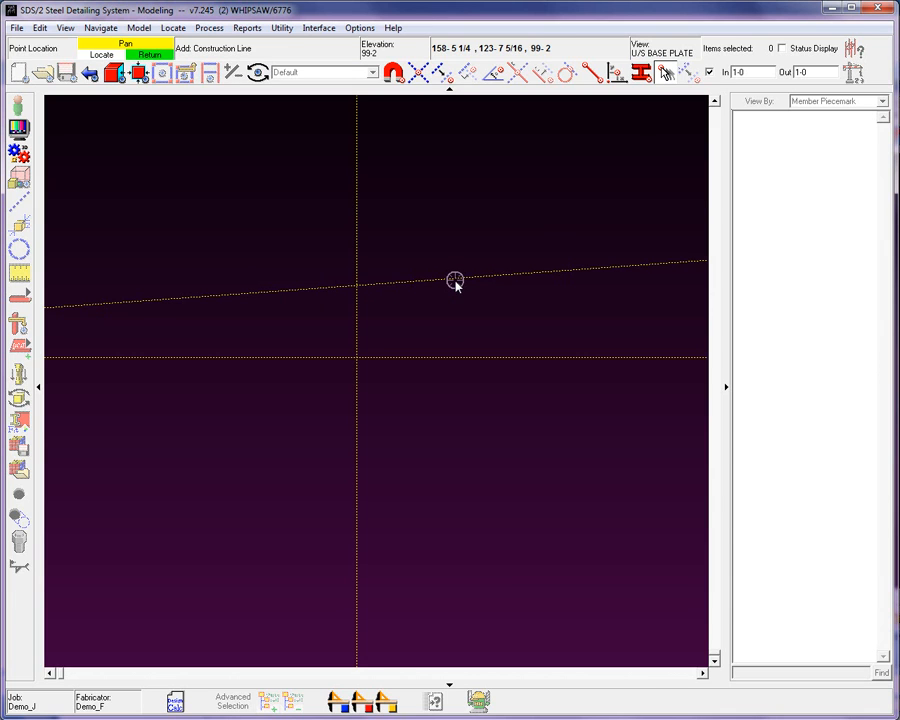
pyautogui.moveTo(220, 218)
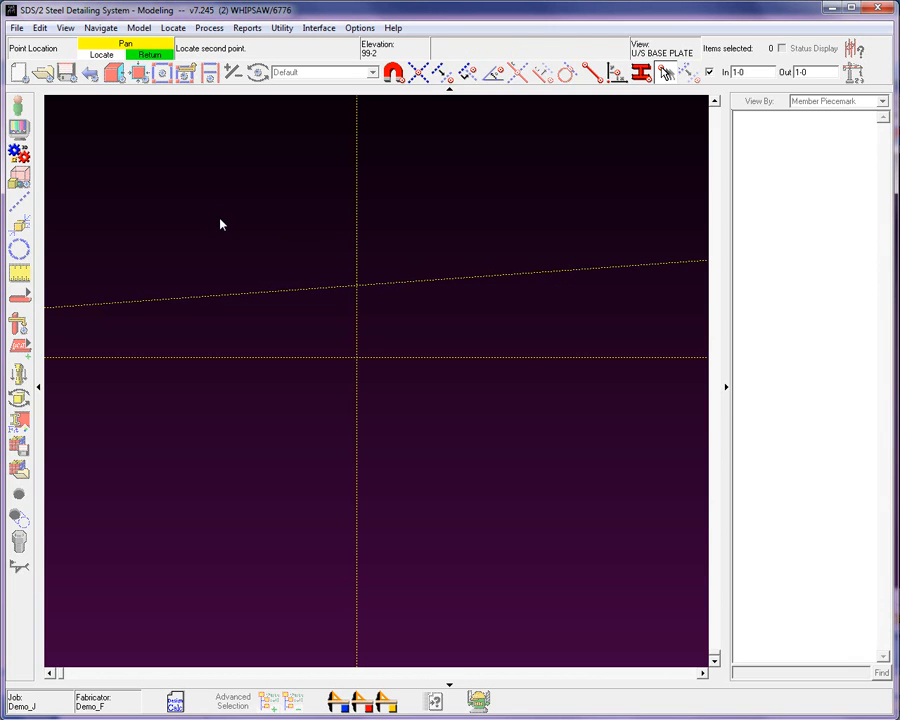
pyautogui.moveTo(432, 190)
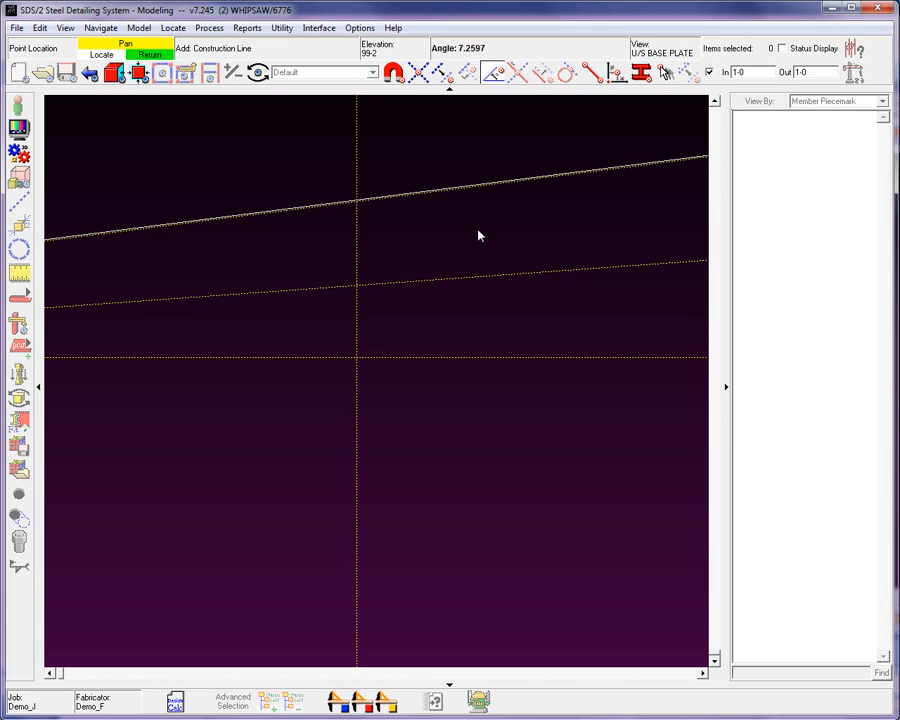
# Step: Add another sloped line at 4.0704, then one rotated 35 degrees through the origin
pyautogui.write('4.0704')
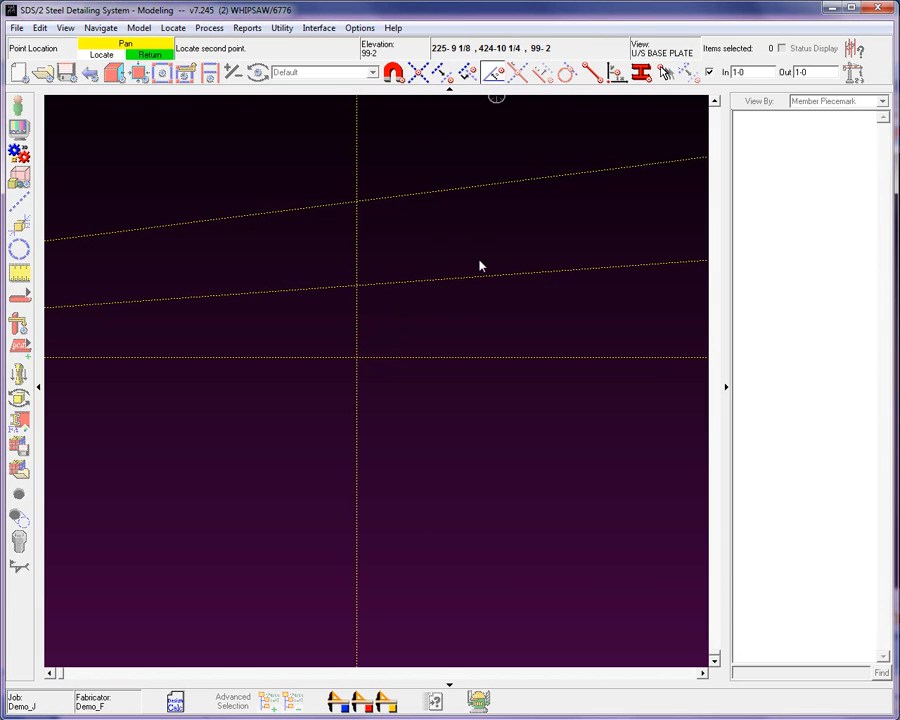
pyautogui.moveTo(482, 320)
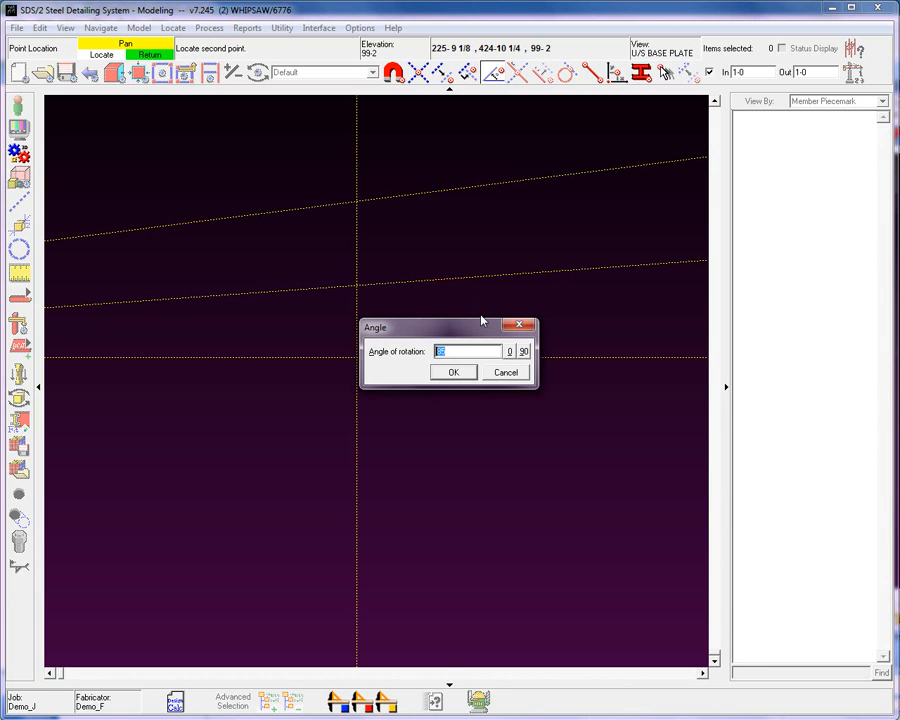
pyautogui.write('35')
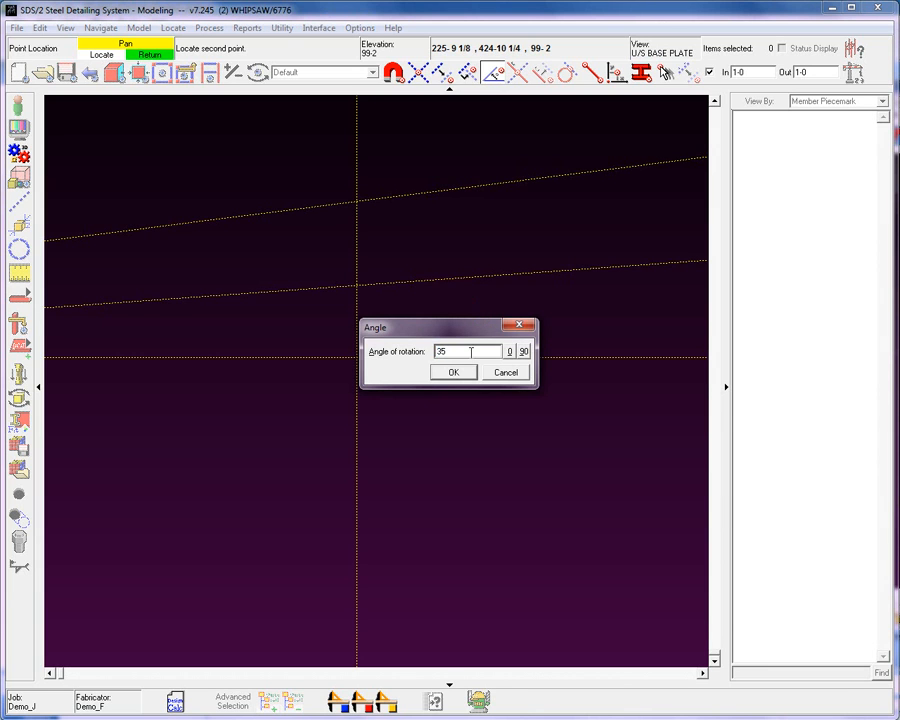
pyautogui.click(452, 372)
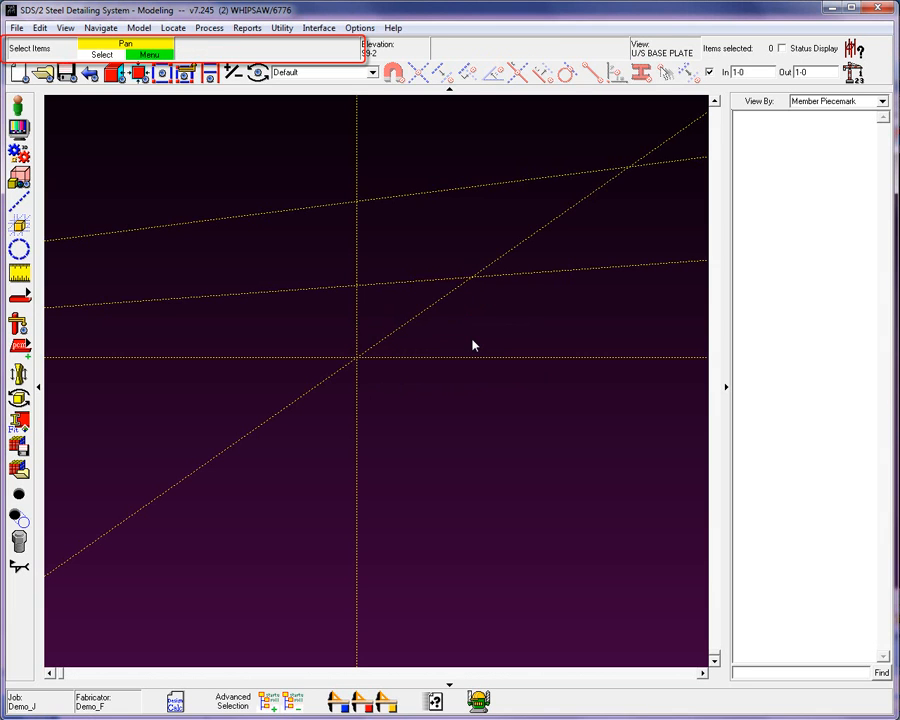
# Step: Erase all construction lines, leaving only the two original crossing lines
pyautogui.click(140, 28)
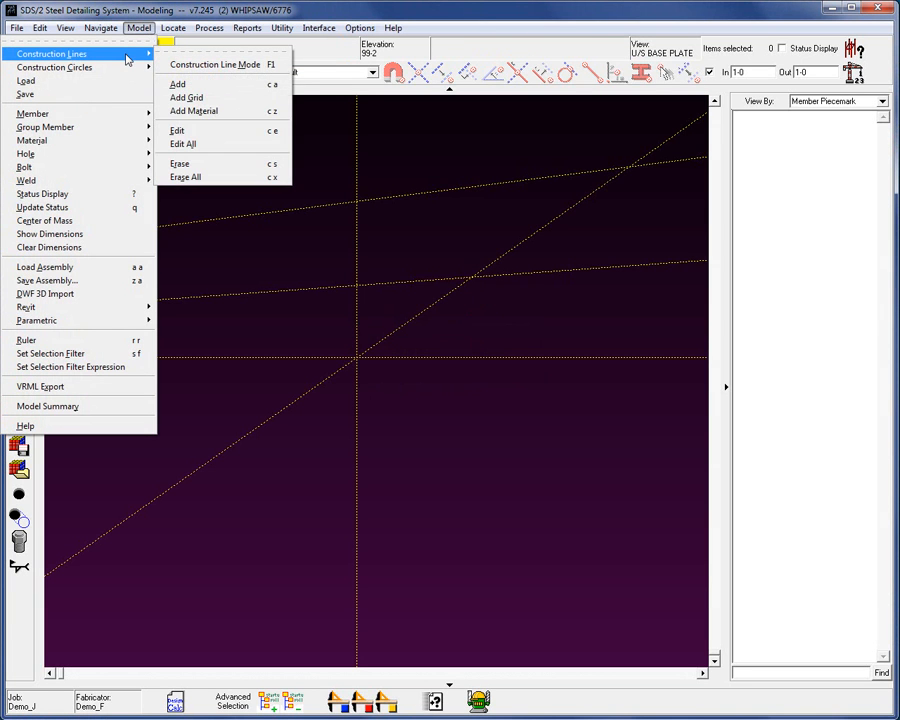
pyautogui.click(180, 164)
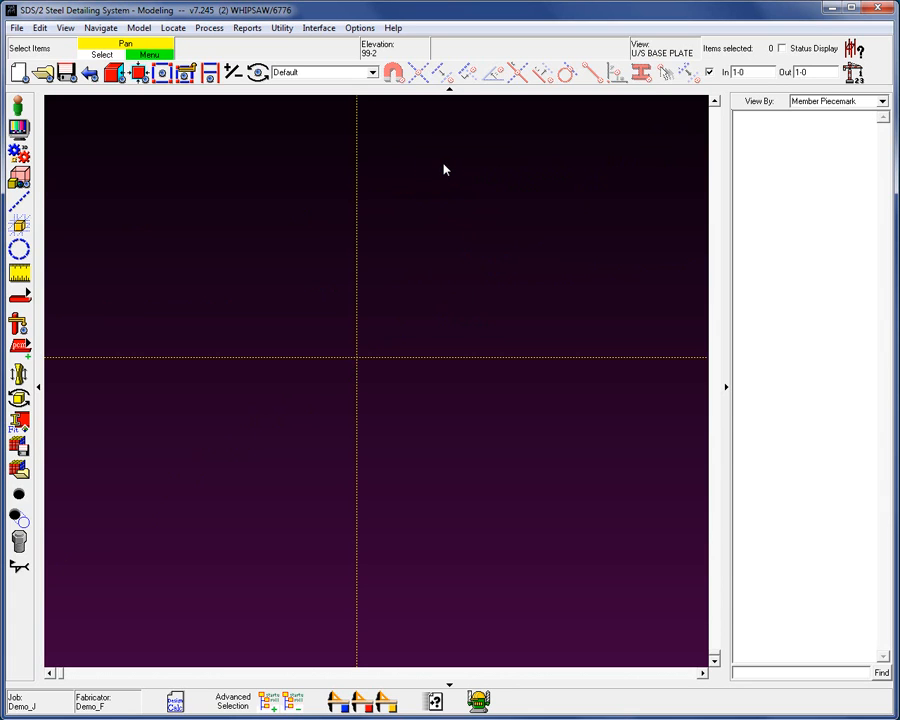
pyautogui.moveTo(400, 172)
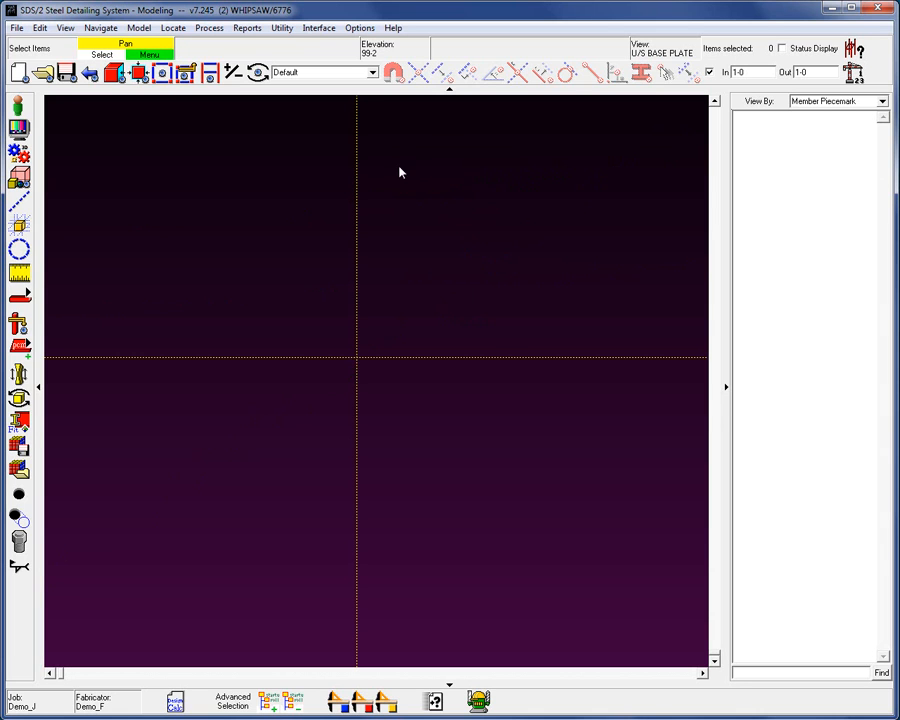
# Step: Start adding a new construction line, ready to locate its point at the origin
pyautogui.click(140, 28)
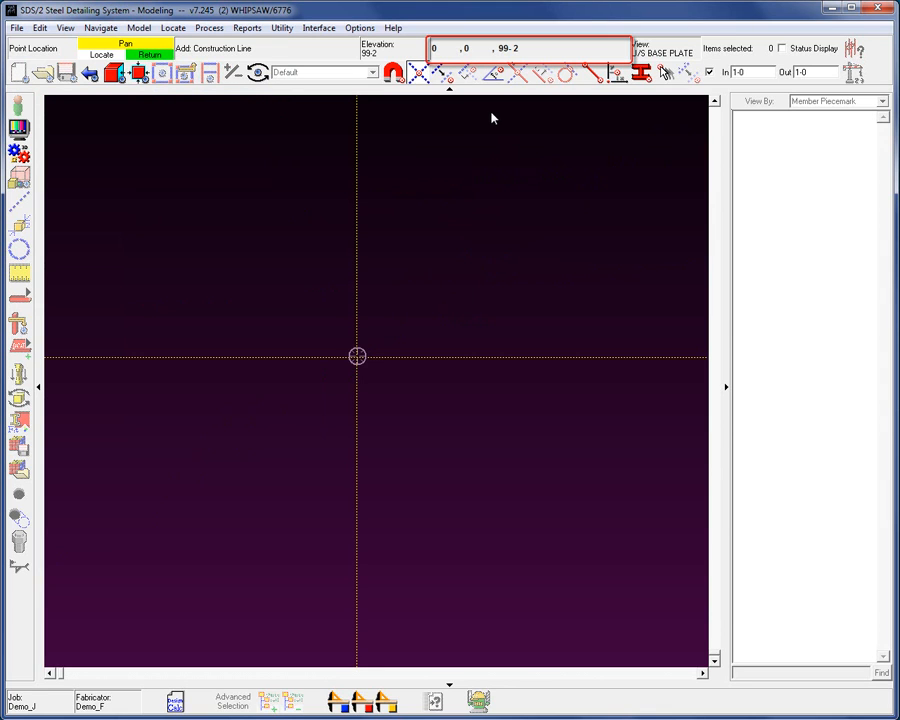
pyautogui.moveTo(348, 380)
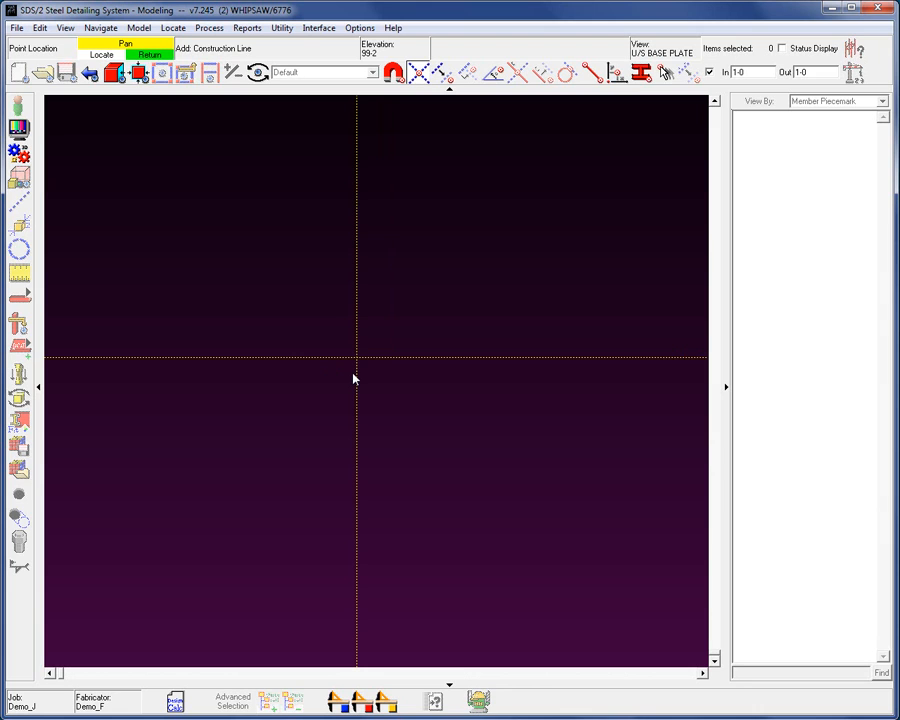
# Step: Add parallel base construction lines at 27-6 spacing, repeated both ways from the origin pair
pyautogui.click(448, 72)
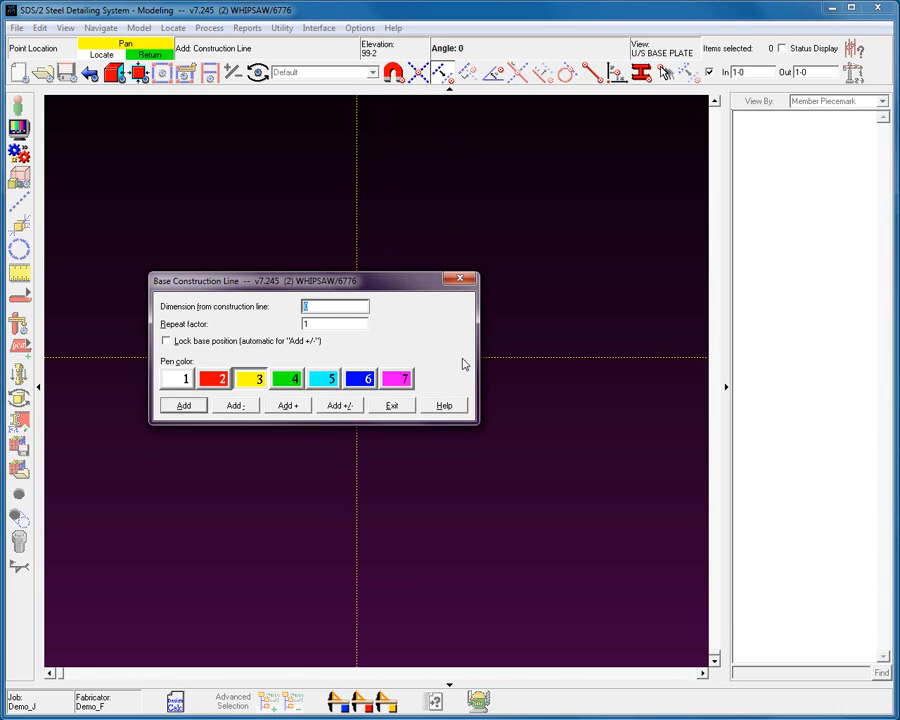
pyautogui.write('27-6')
pyautogui.click(334, 322)
pyautogui.write('4')
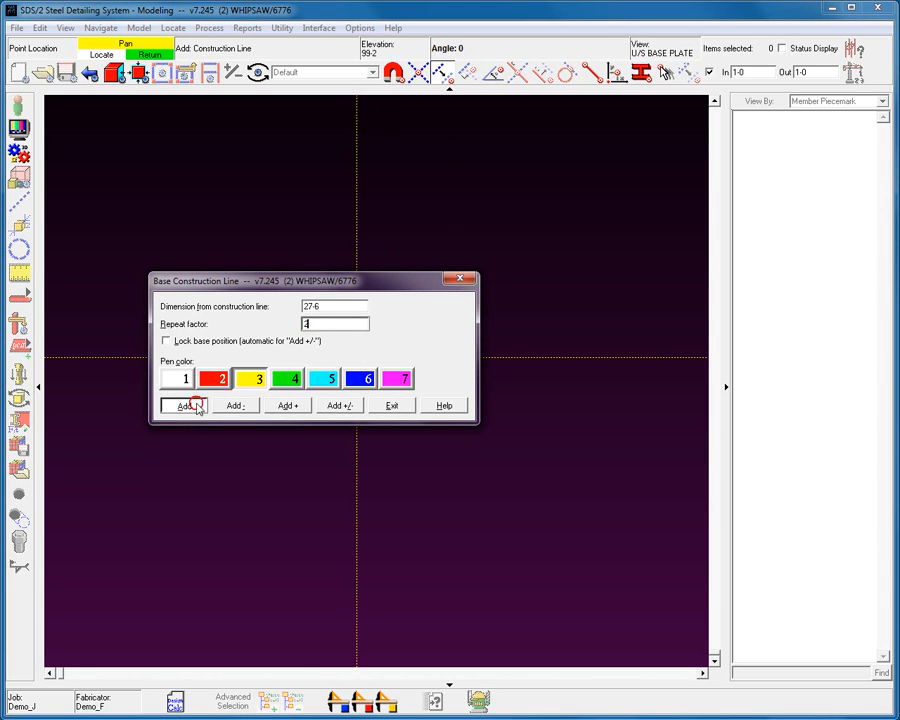
pyautogui.click(184, 404)
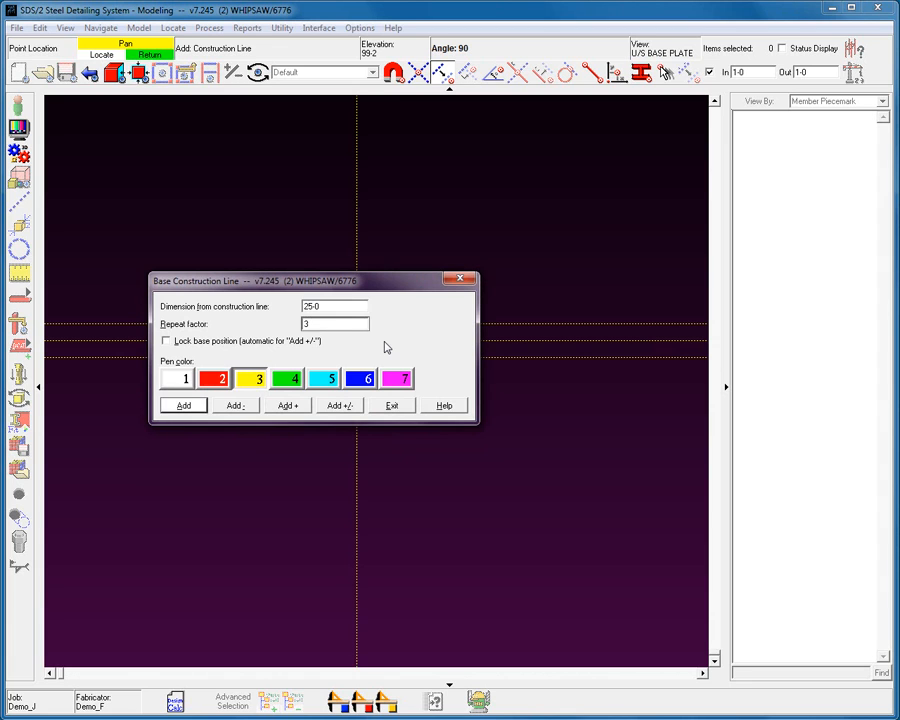
pyautogui.click(184, 404)
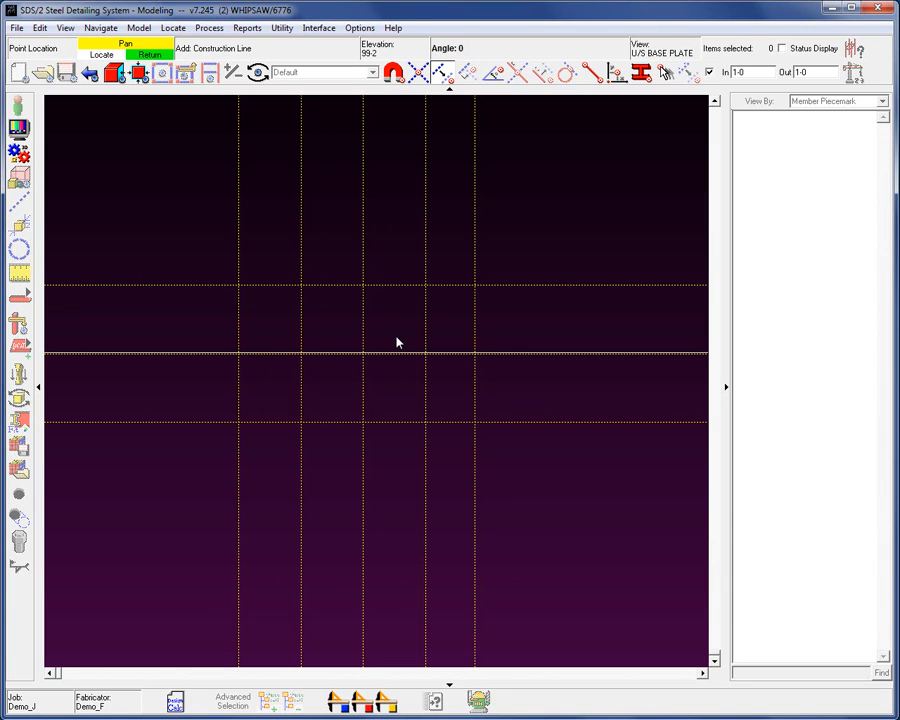
# Step: Create the first vertical erection view A through the origin
pyautogui.click(16, 28)
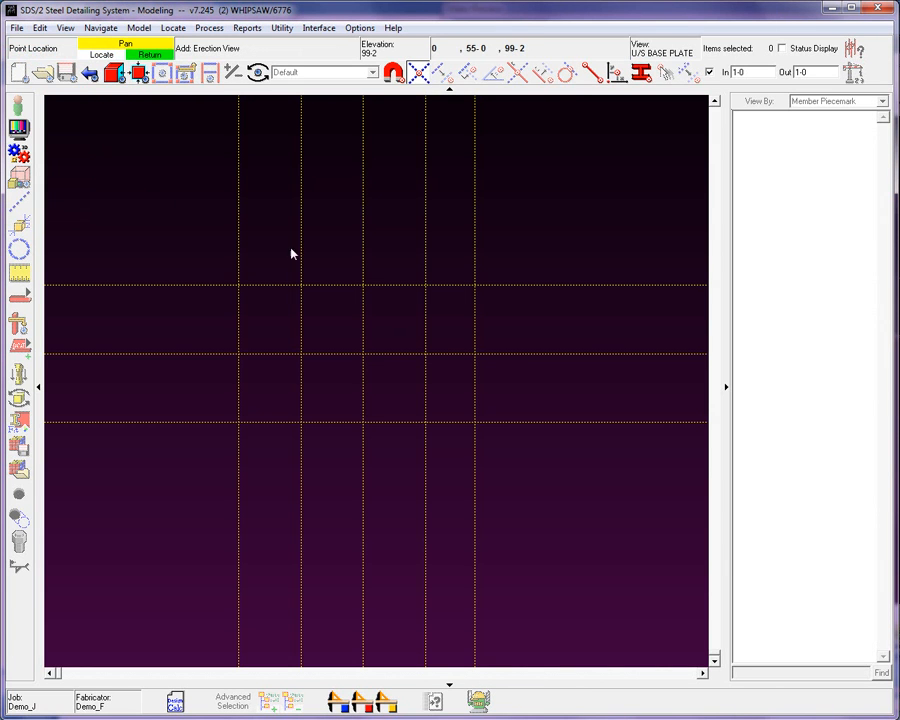
pyautogui.moveTo(300, 420)
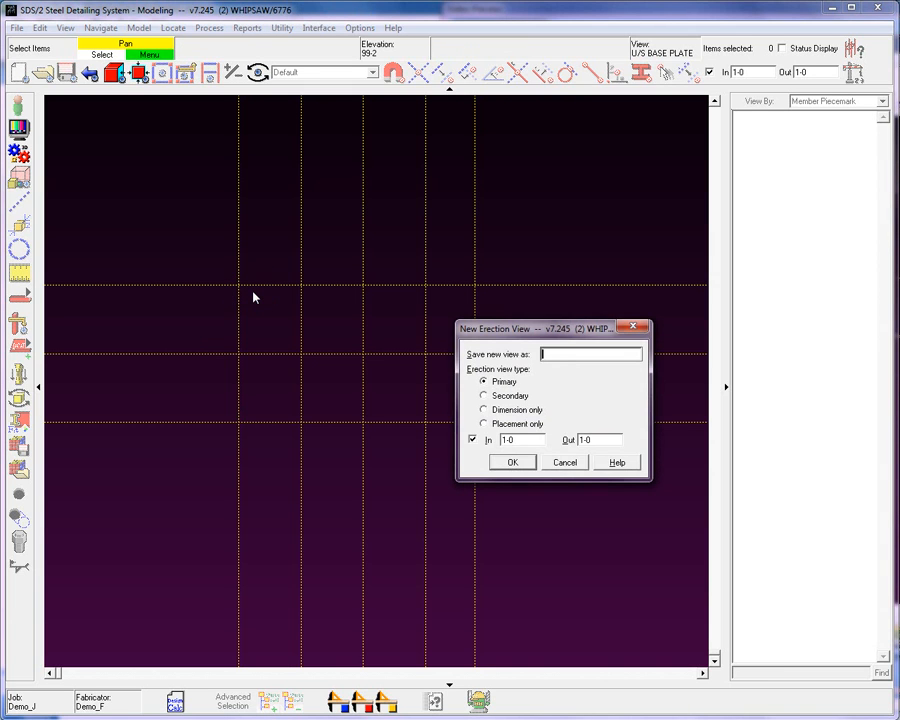
pyautogui.write('An')
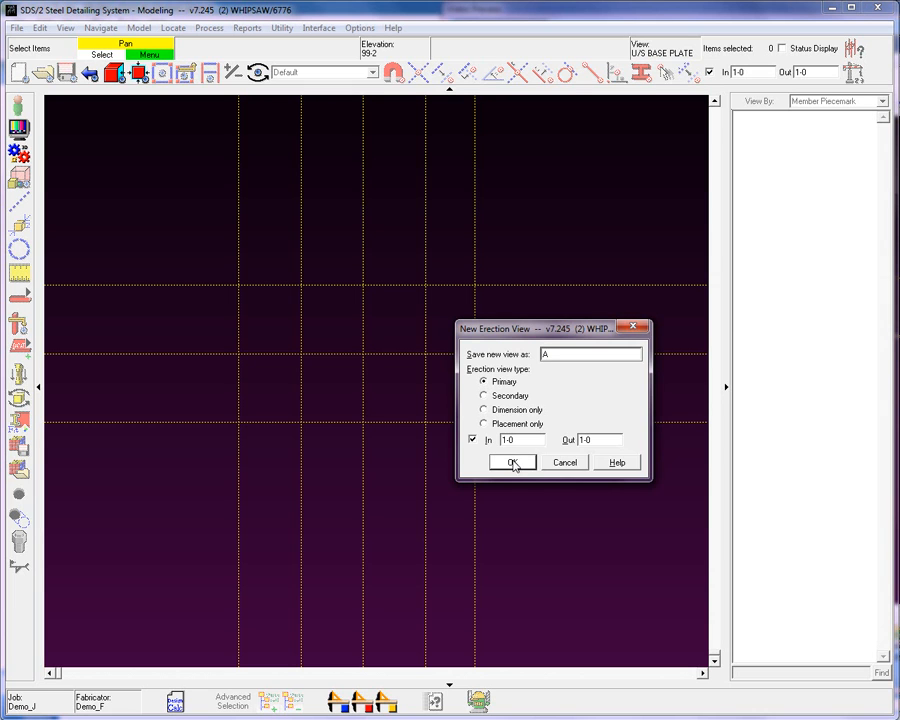
pyautogui.click(512, 462)
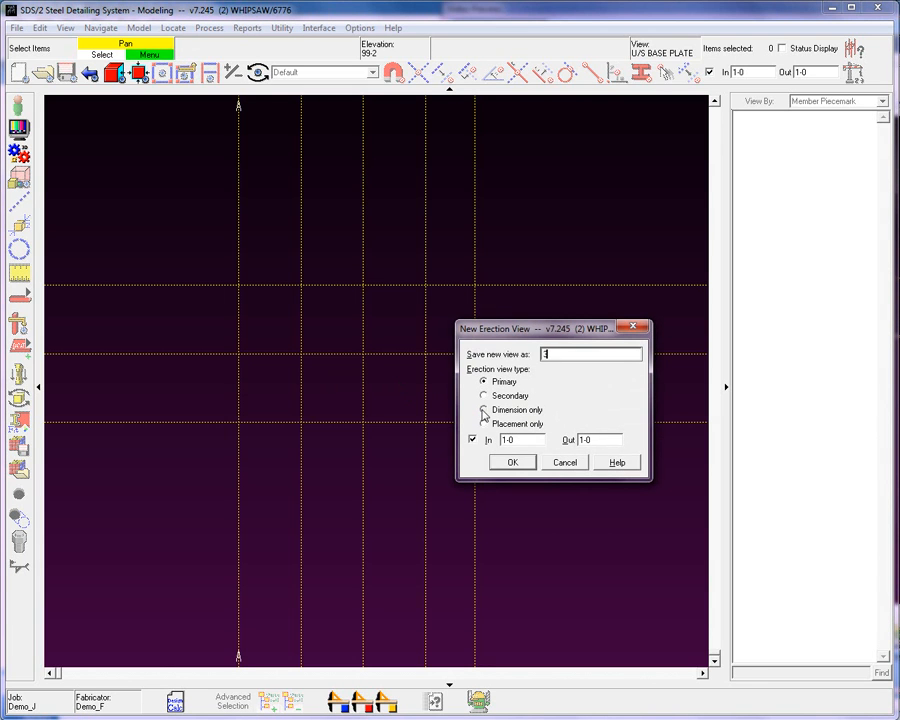
pyautogui.click(512, 462)
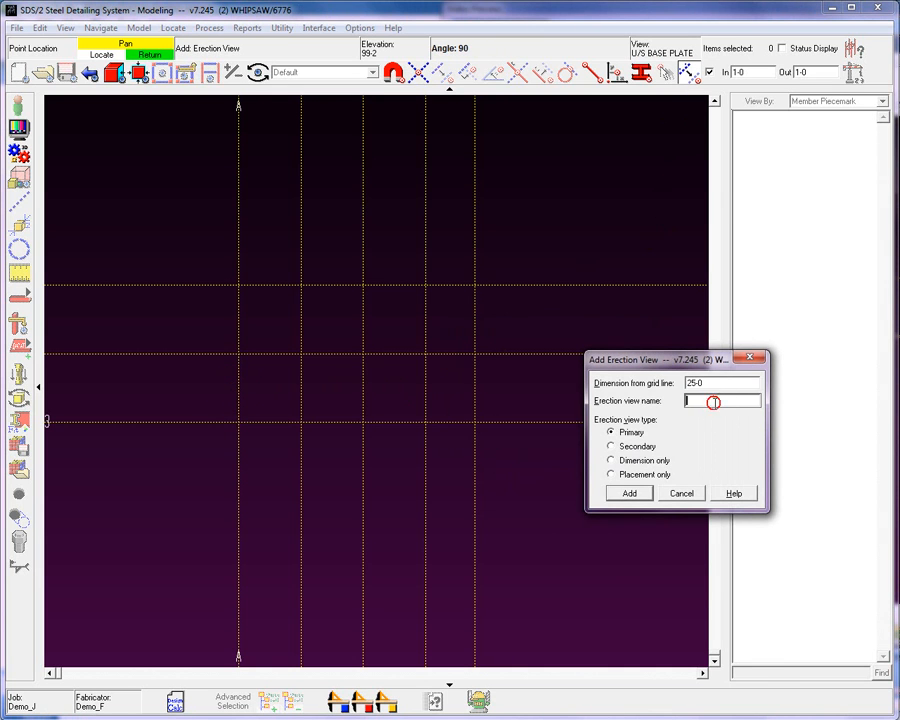
# Step: Add erection views B through E at 20-0 spacing from view A
pyautogui.write('B')
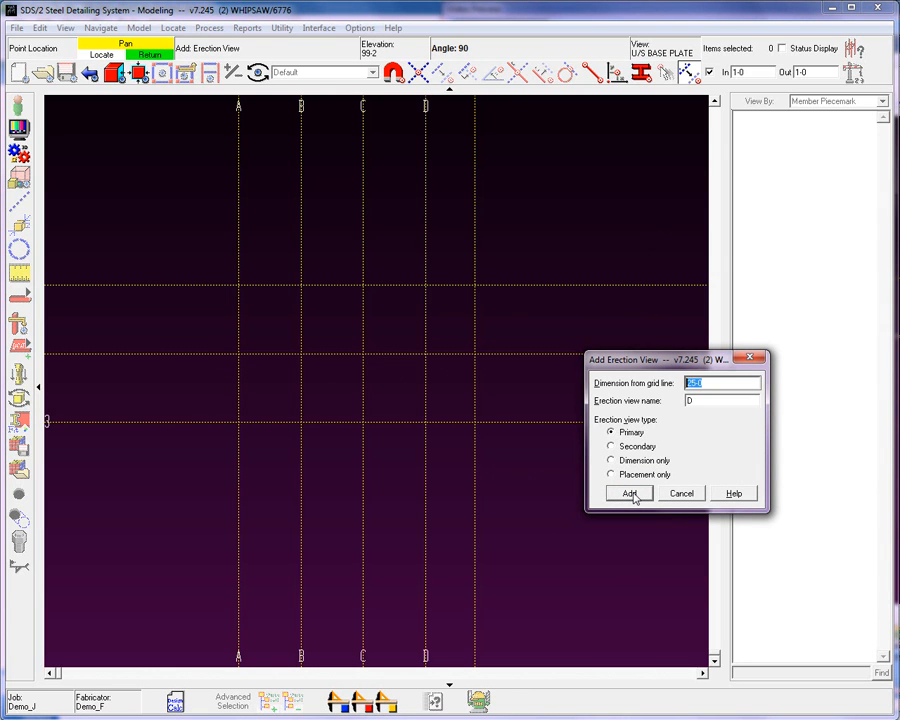
pyautogui.write('20-0')
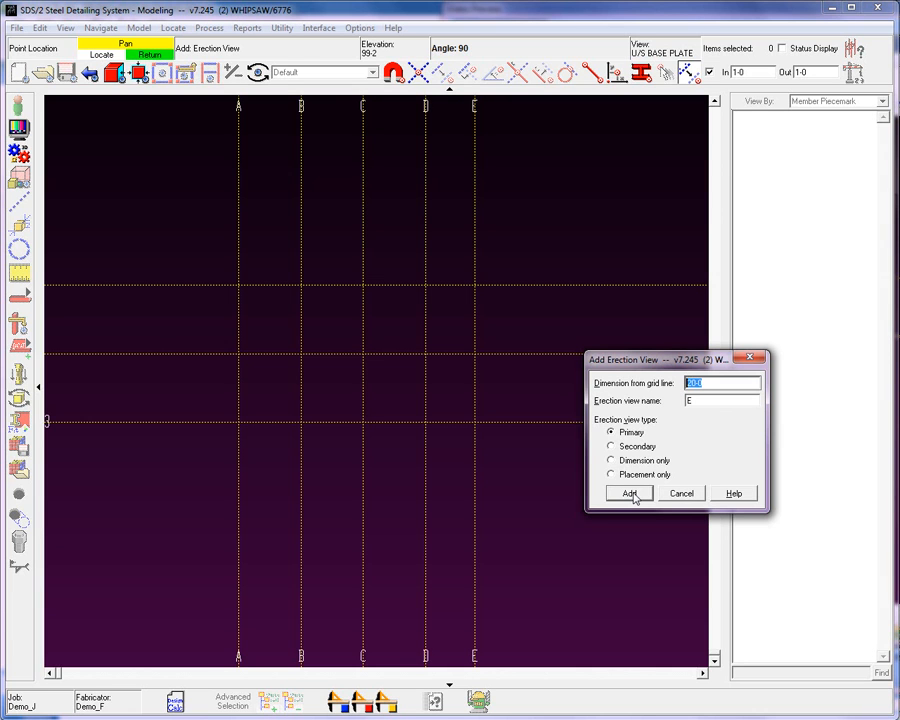
pyautogui.click(628, 492)
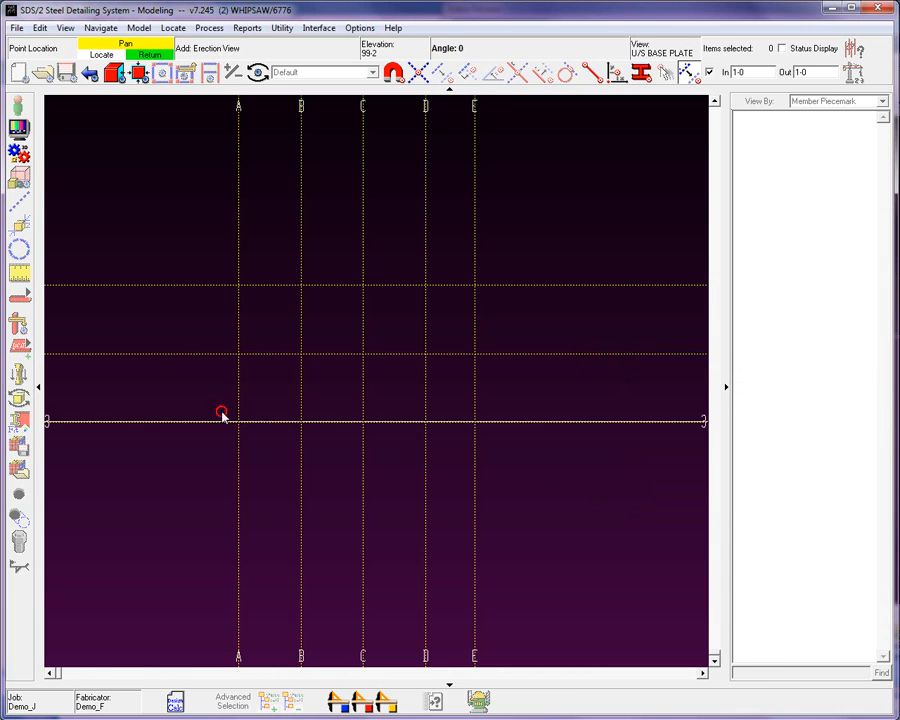
# Step: Place horizontal erection views 1, 2 and 3 at angle 0 across the A–E grid
pyautogui.click(222, 414)
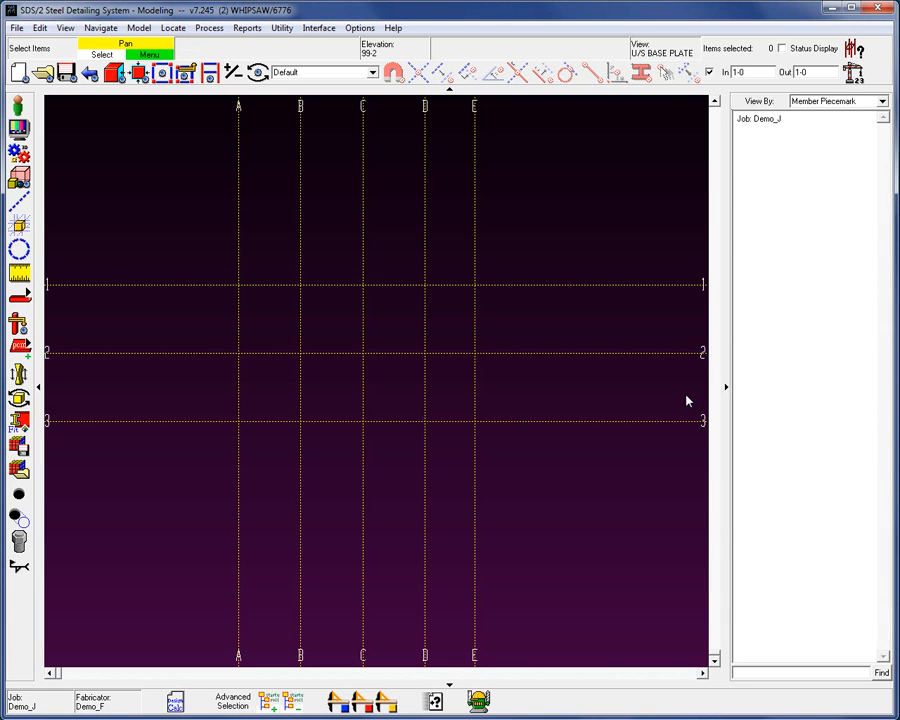
pyautogui.moveTo(676, 400)
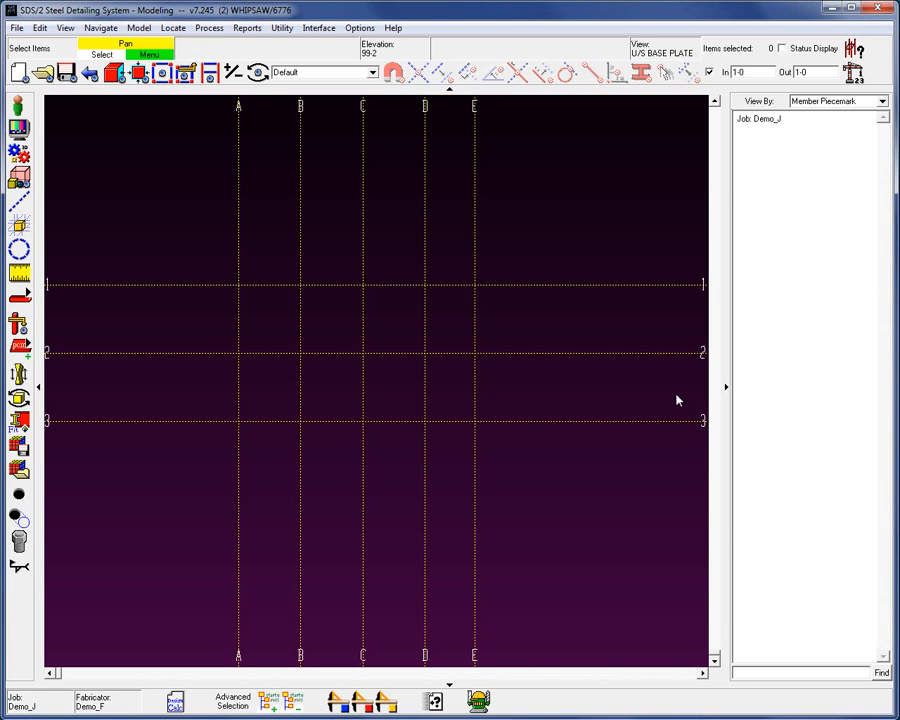
# Step: Set the plan view's reference elevation to 114-6
pyautogui.click(64, 28)
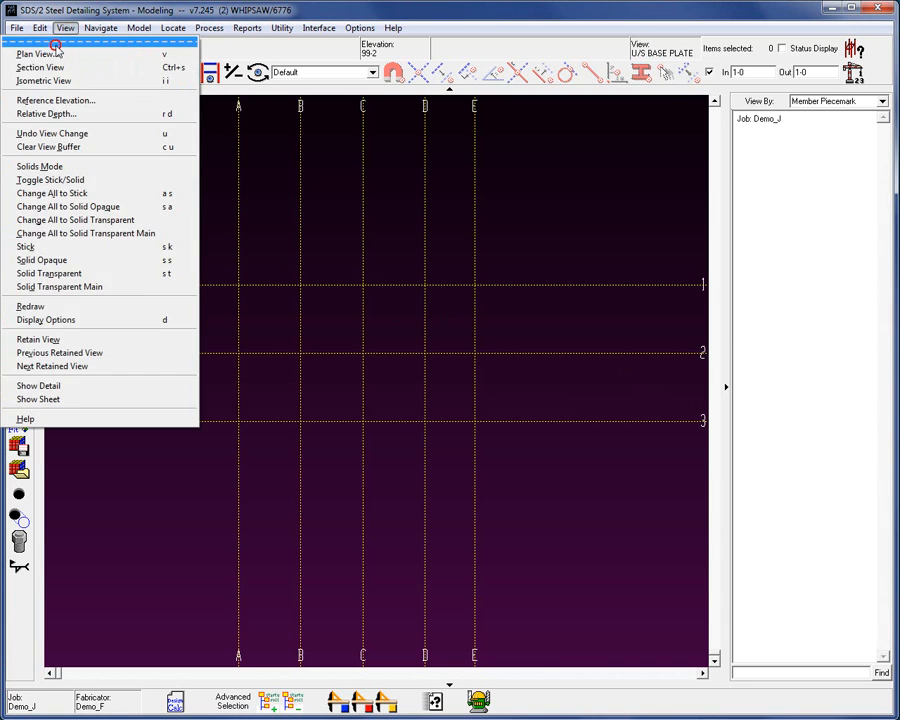
pyautogui.click(56, 100)
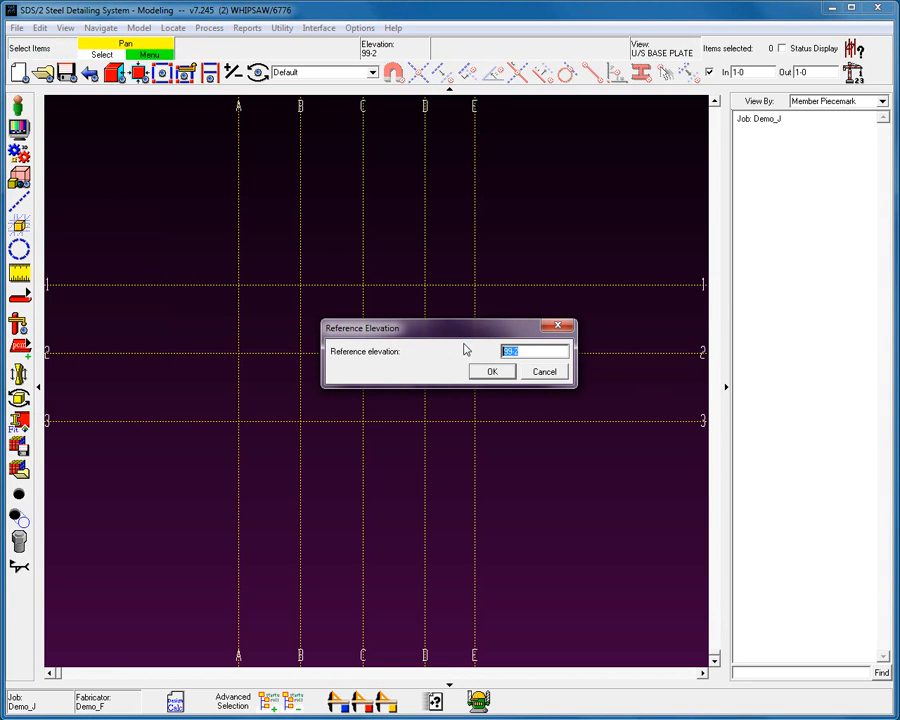
pyautogui.write('114-6')
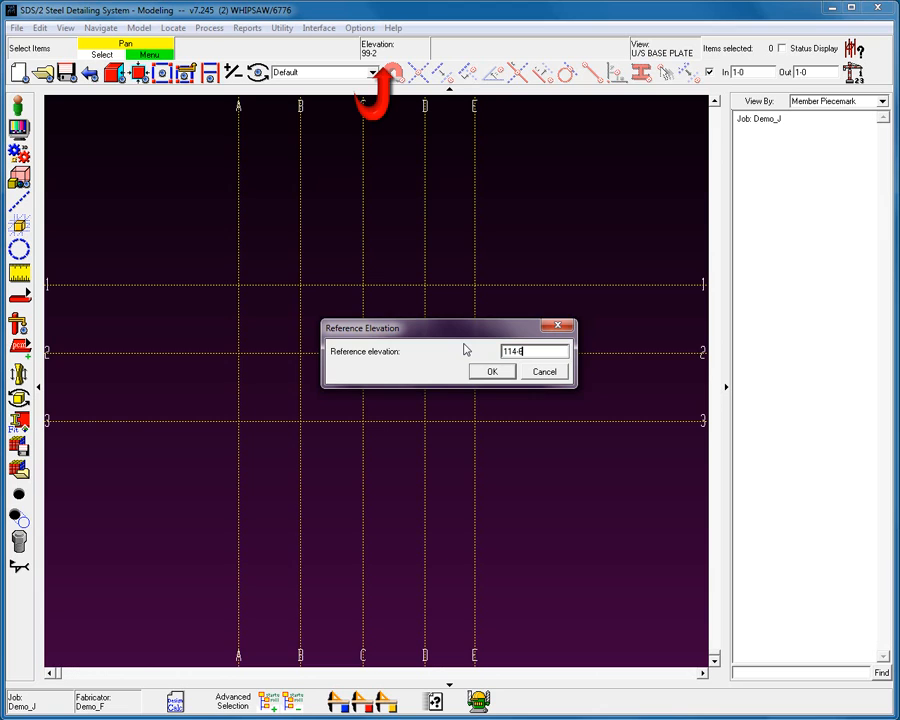
pyautogui.click(492, 370)
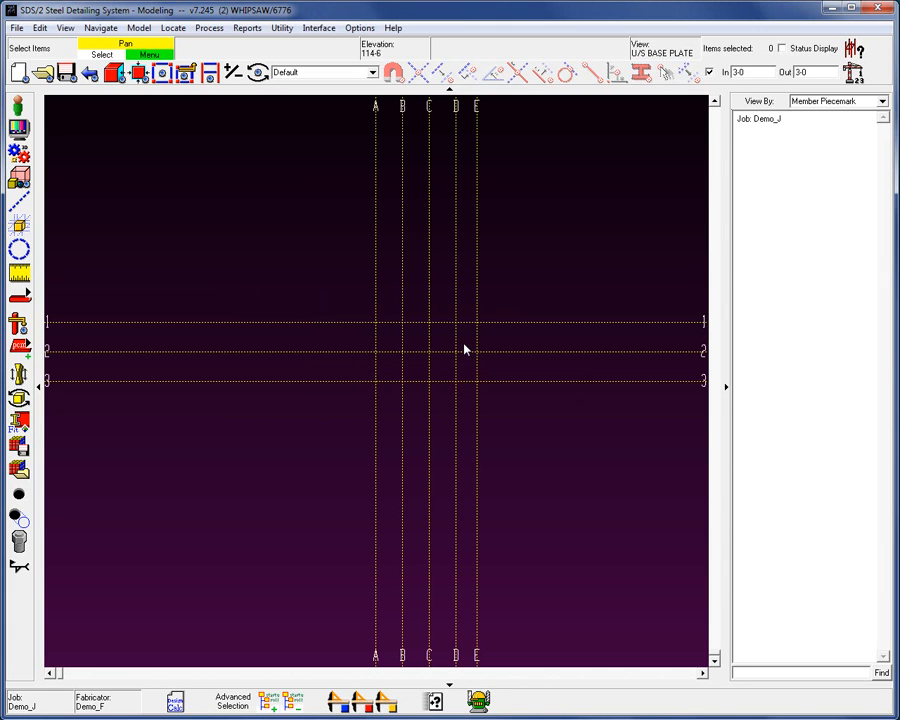
pyautogui.moveTo(138, 156)
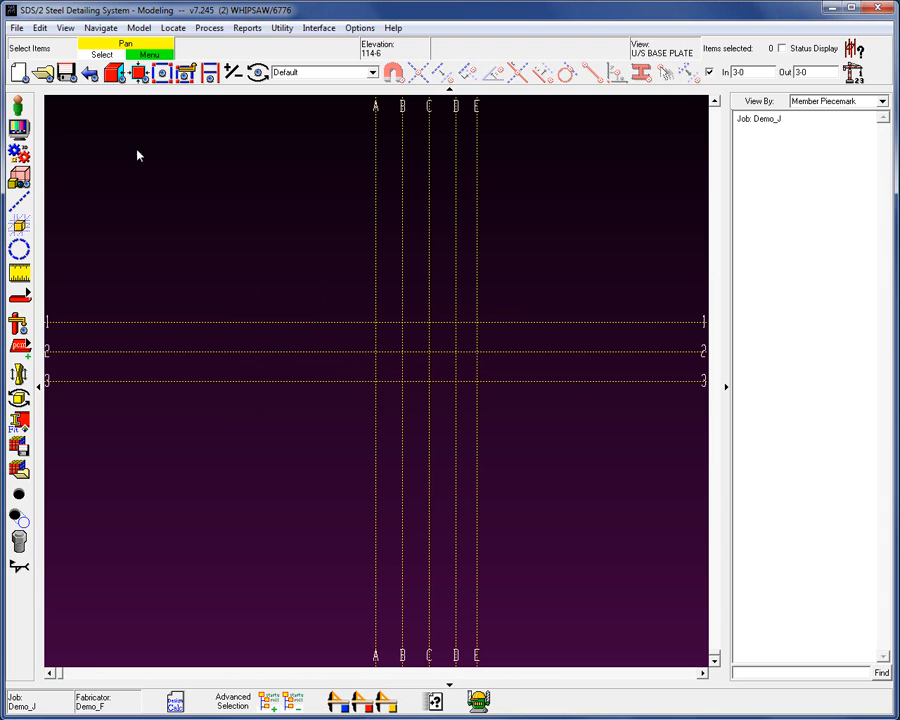
# Step: Save the grid plan as Primary erection views named SECOND FLOOR and ROOF
pyautogui.click(16, 28)
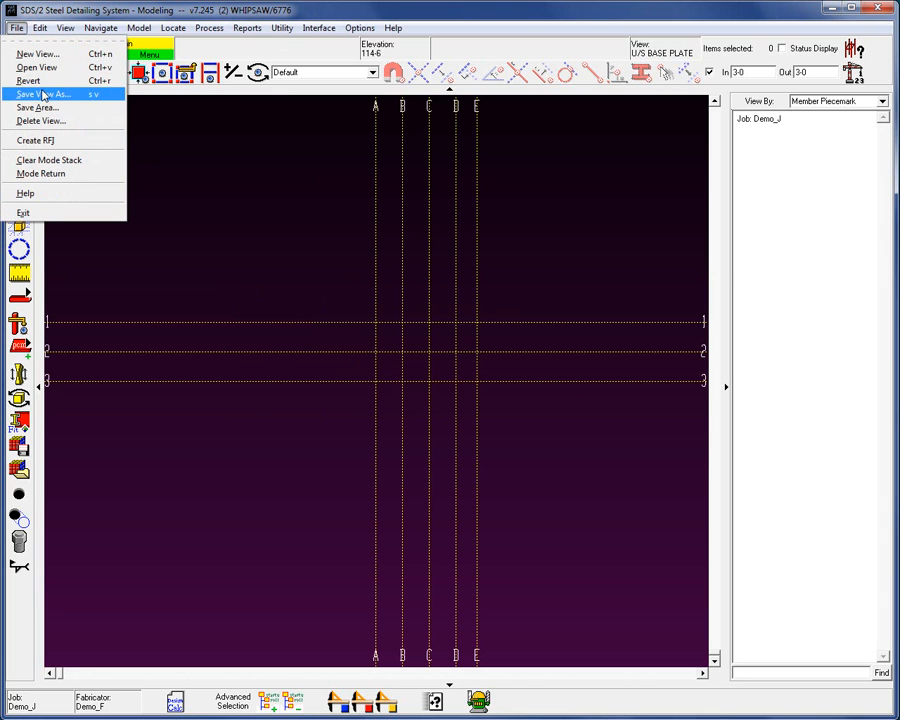
pyautogui.click(40, 94)
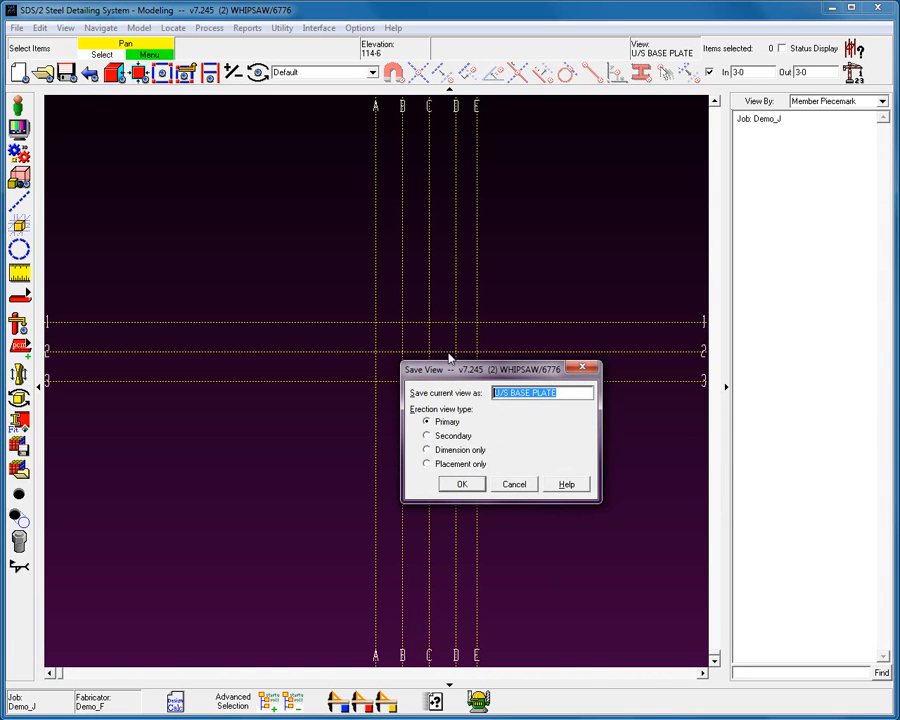
pyautogui.click(460, 484)
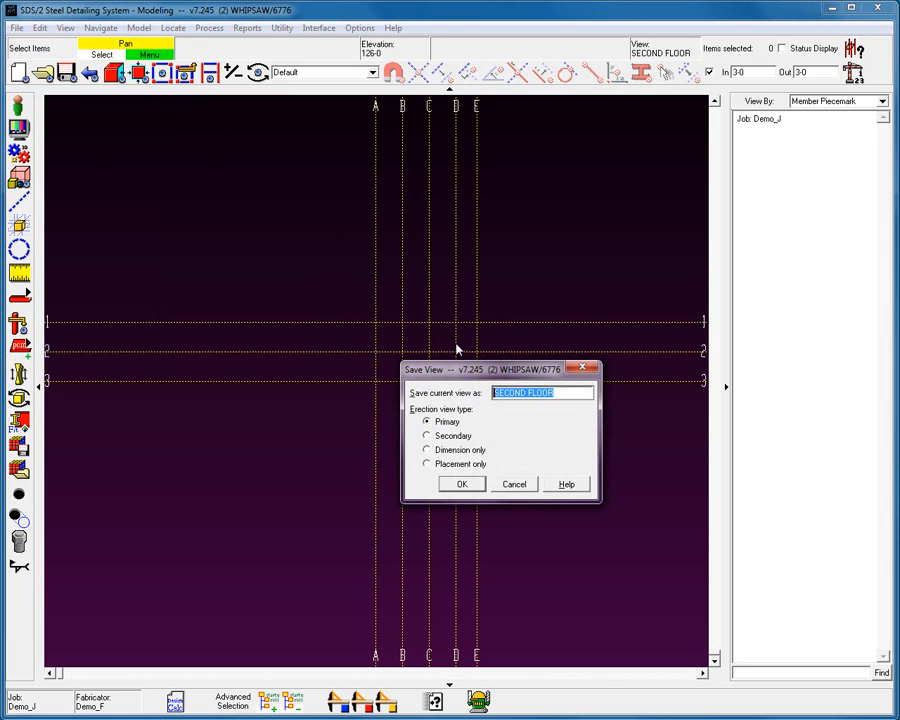
pyautogui.click(460, 484)
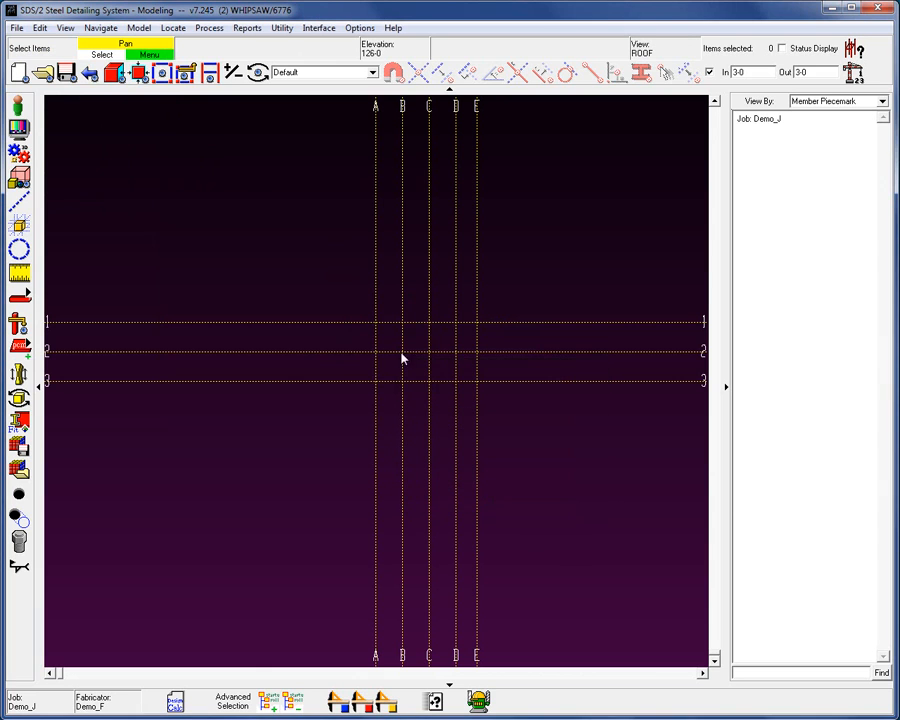
# Step: Browse the saved erection view list and reopen the U/S BASE PLATE plan
pyautogui.click(16, 28)
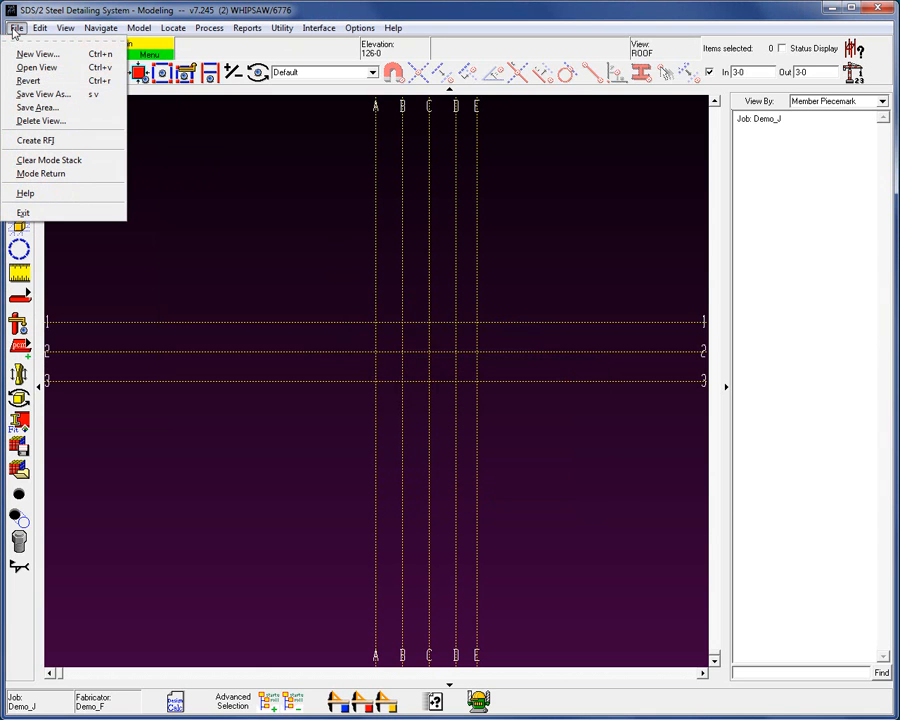
pyautogui.click(36, 68)
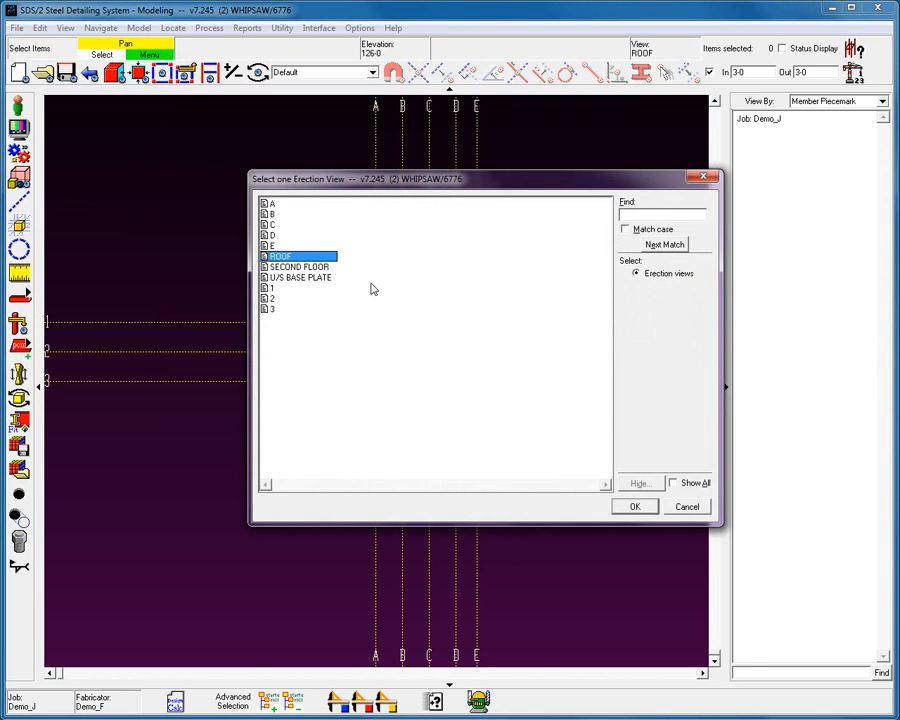
pyautogui.click(634, 506)
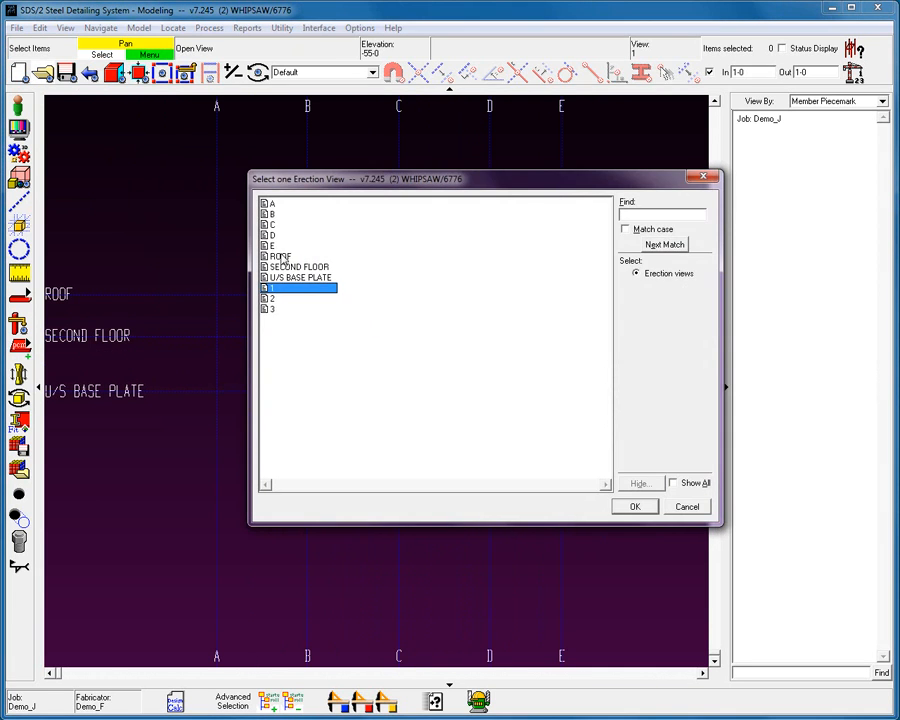
pyautogui.click(634, 506)
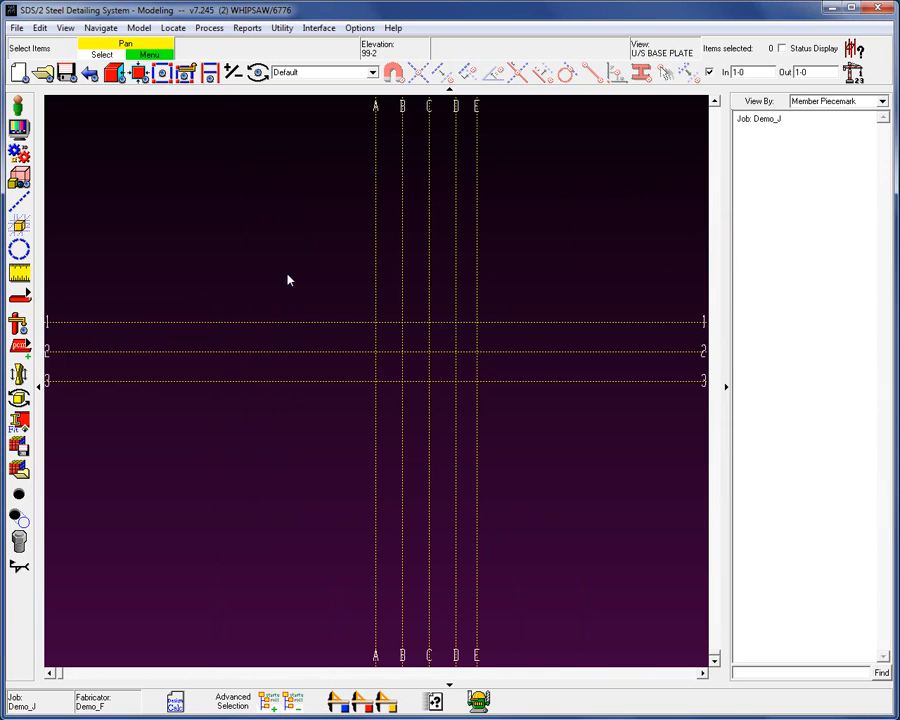
pyautogui.rightClick(288, 280)
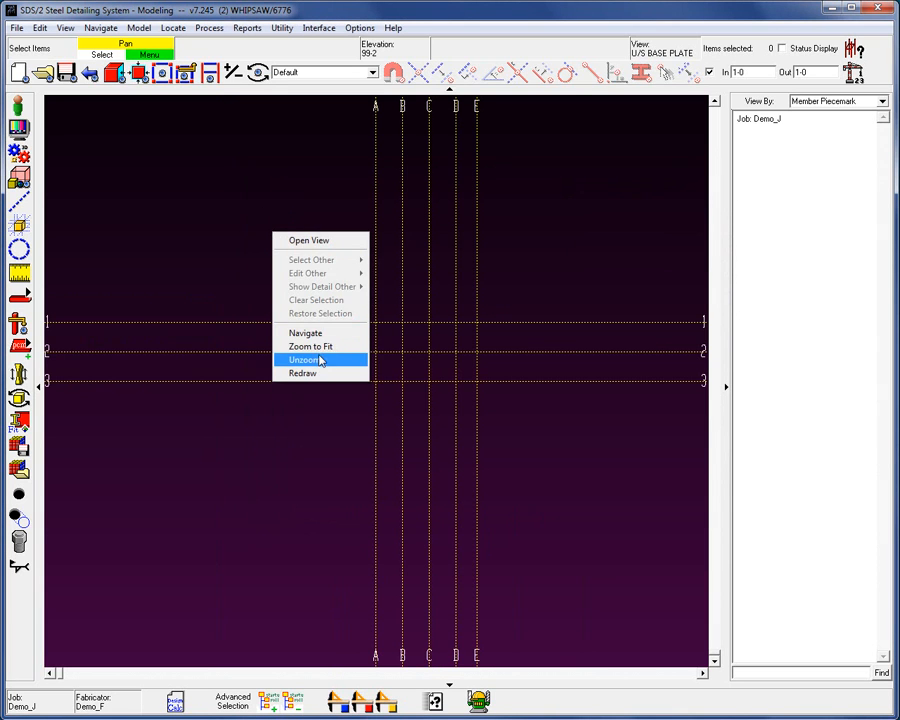
pyautogui.click(304, 360)
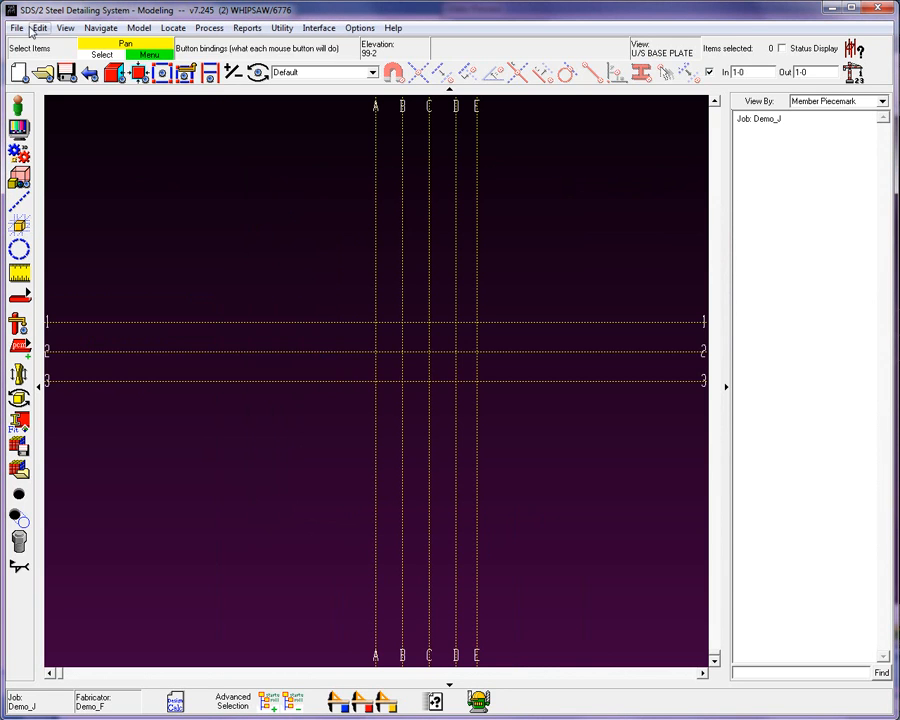
pyautogui.click(16, 28)
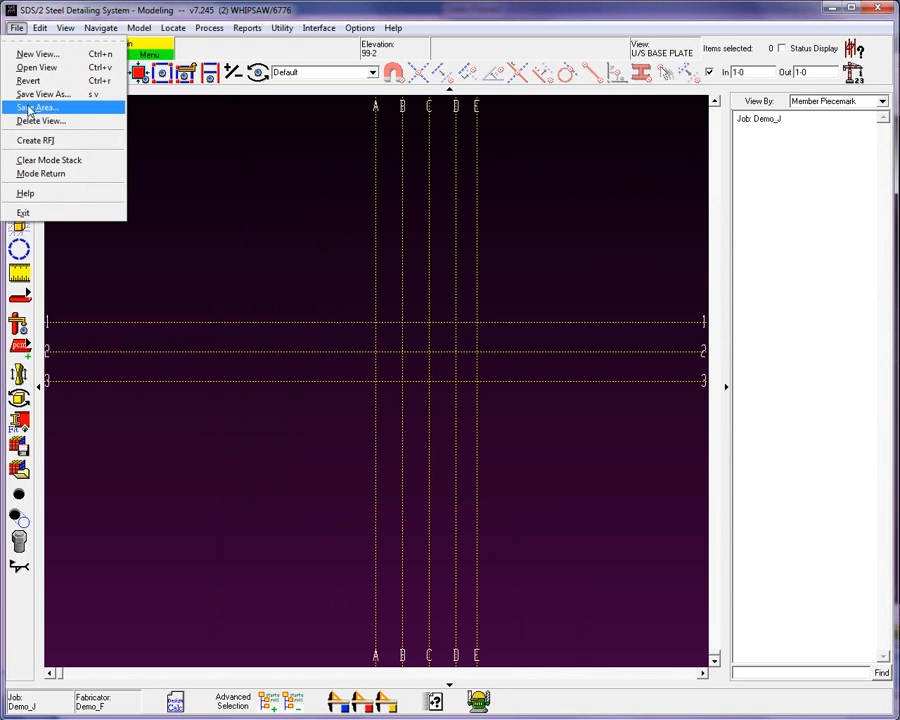
pyautogui.moveTo(40, 120)
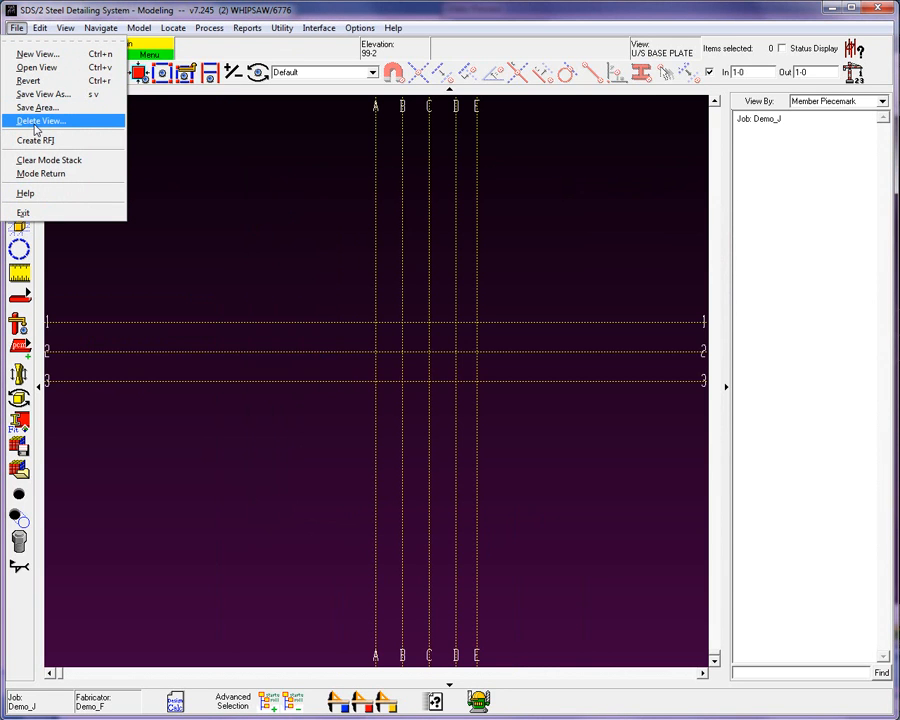